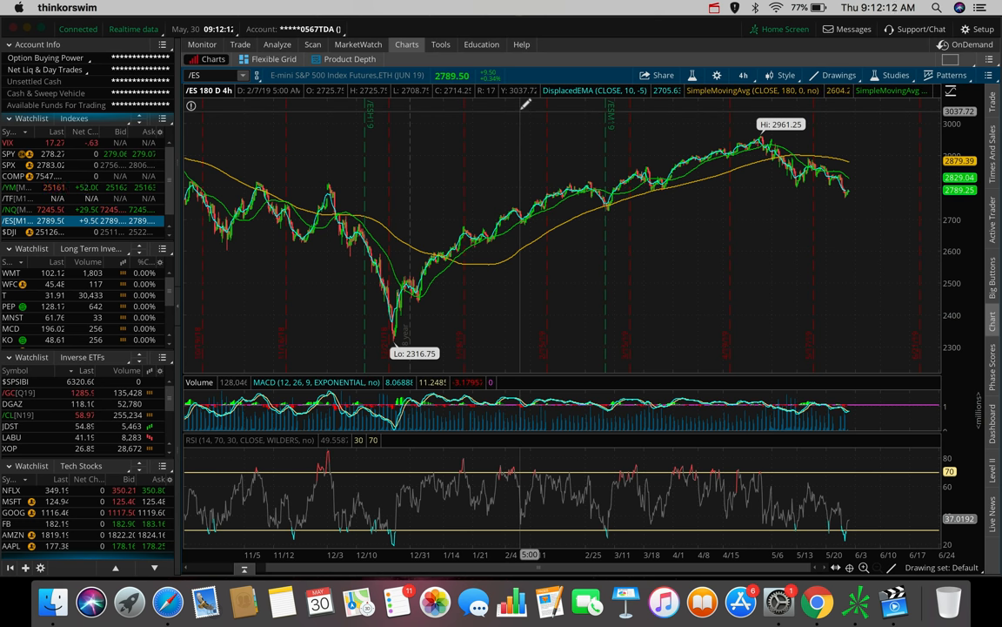
mouse_move(509, 96)
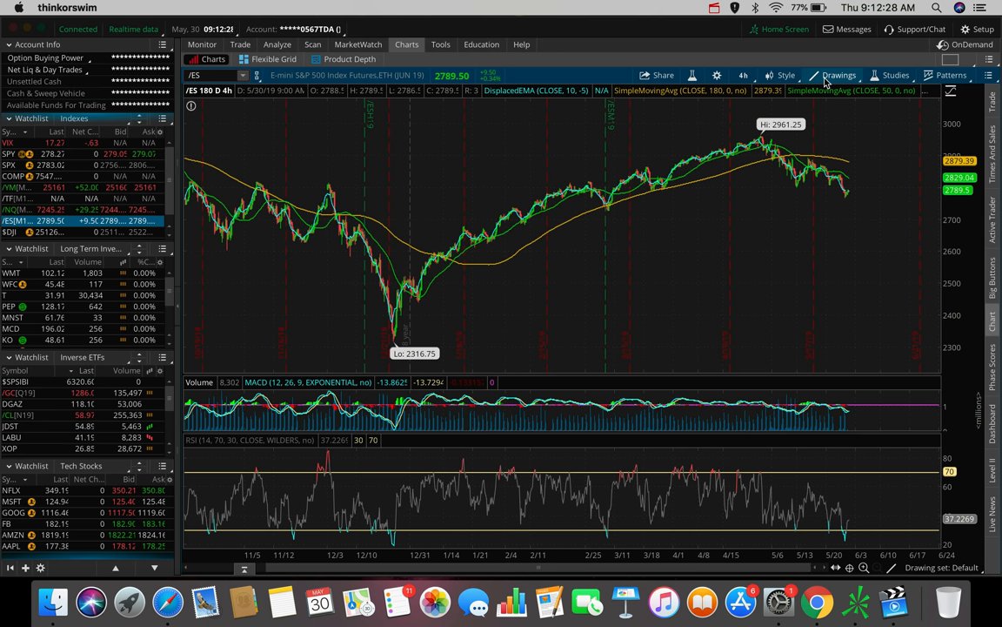
mouse_move(838, 74)
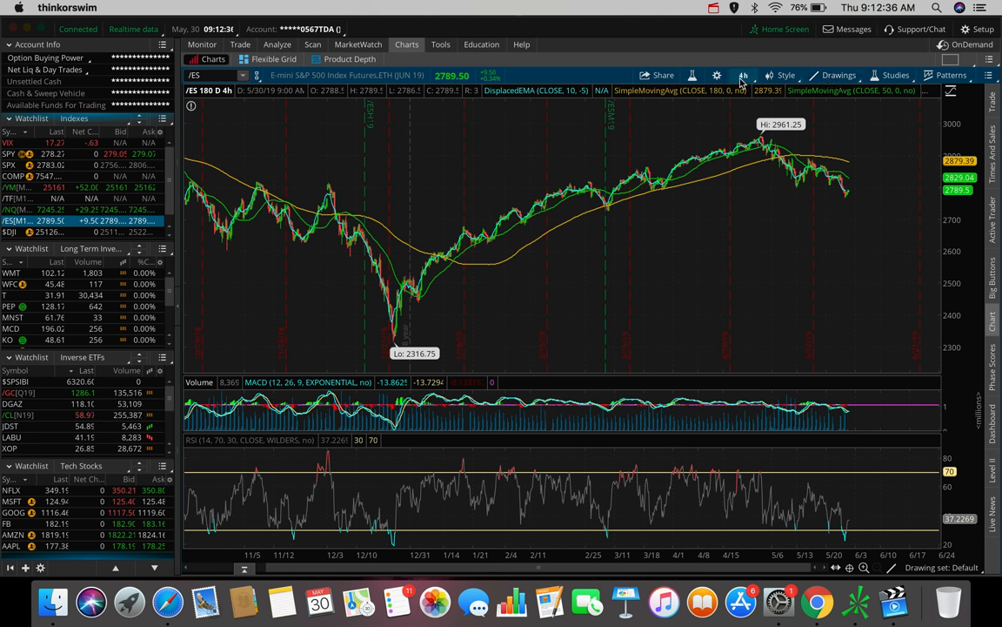
- Switch the /ES futures chart to 20 days of 1-hour candles
left_click(742, 75)
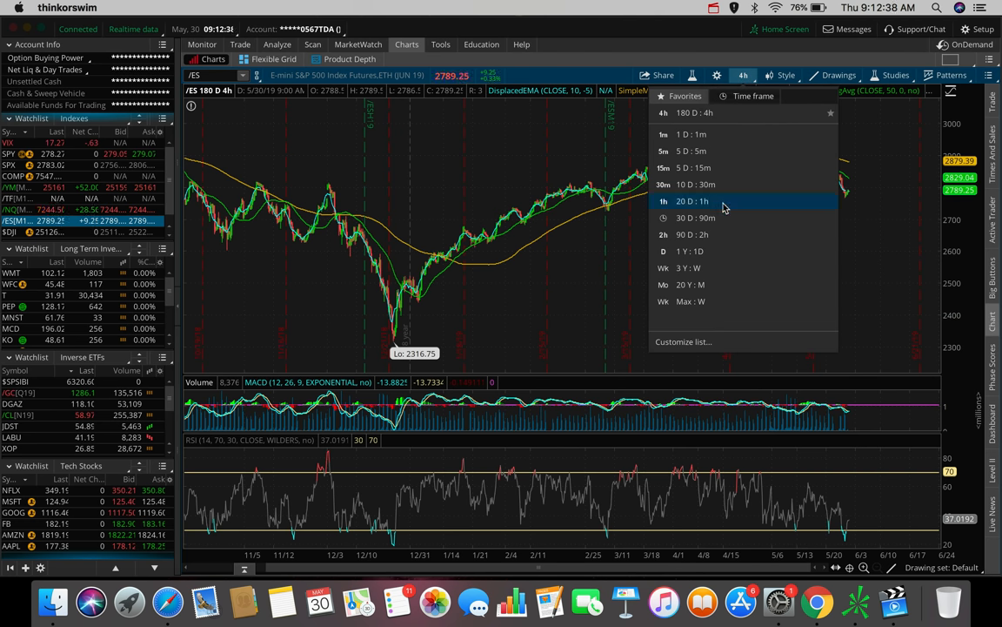
left_click(692, 201)
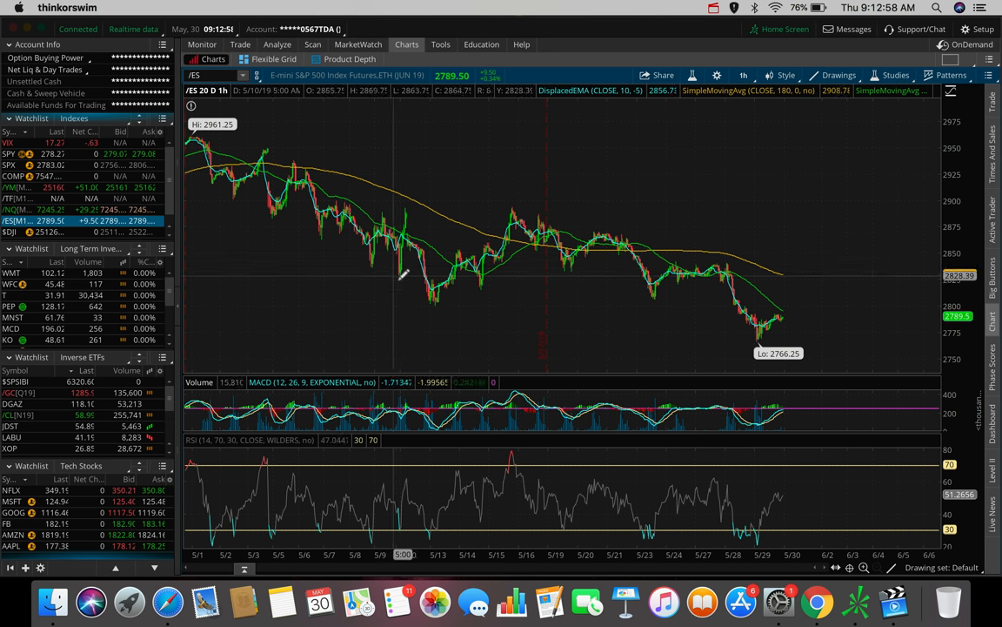
mouse_move(440, 279)
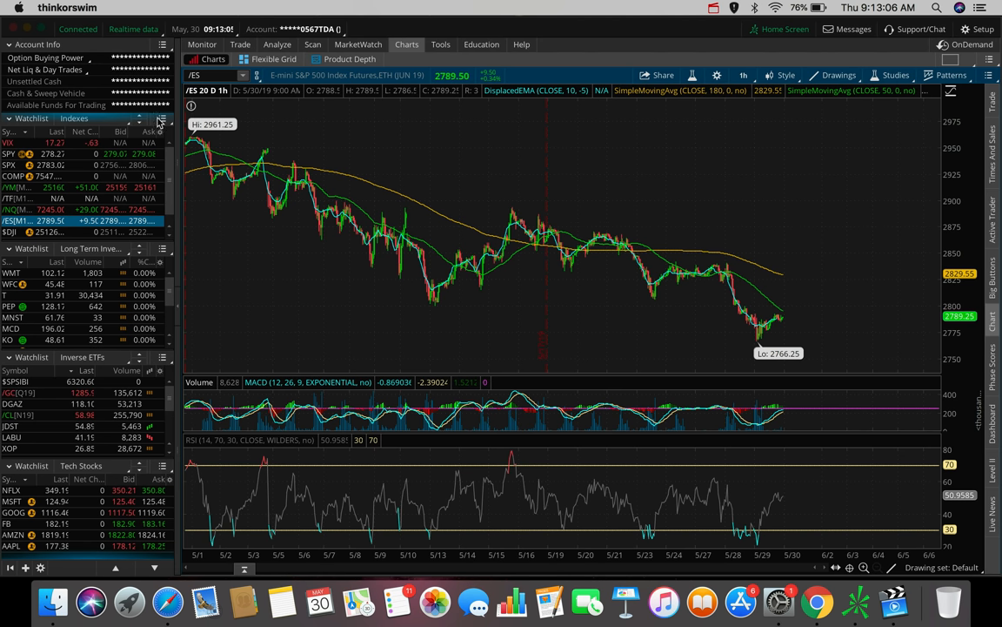
mouse_move(278, 127)
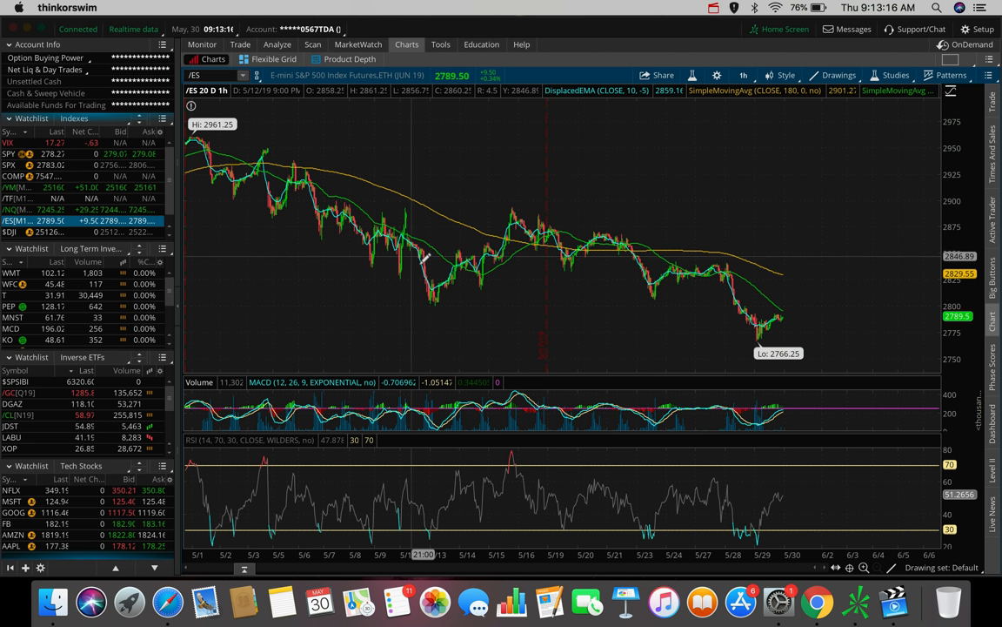
mouse_move(530, 215)
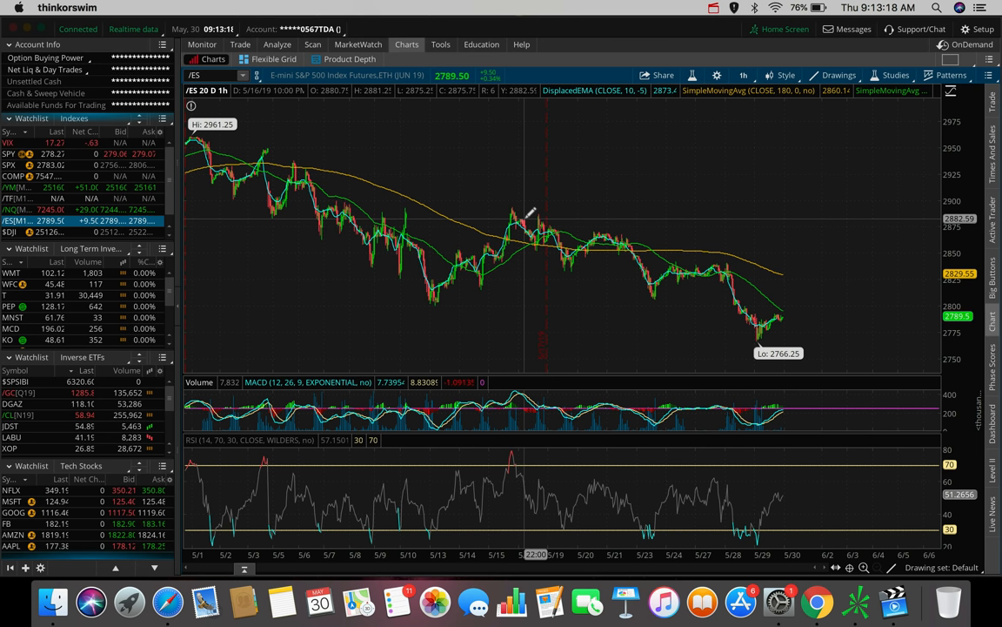
mouse_move(610, 222)
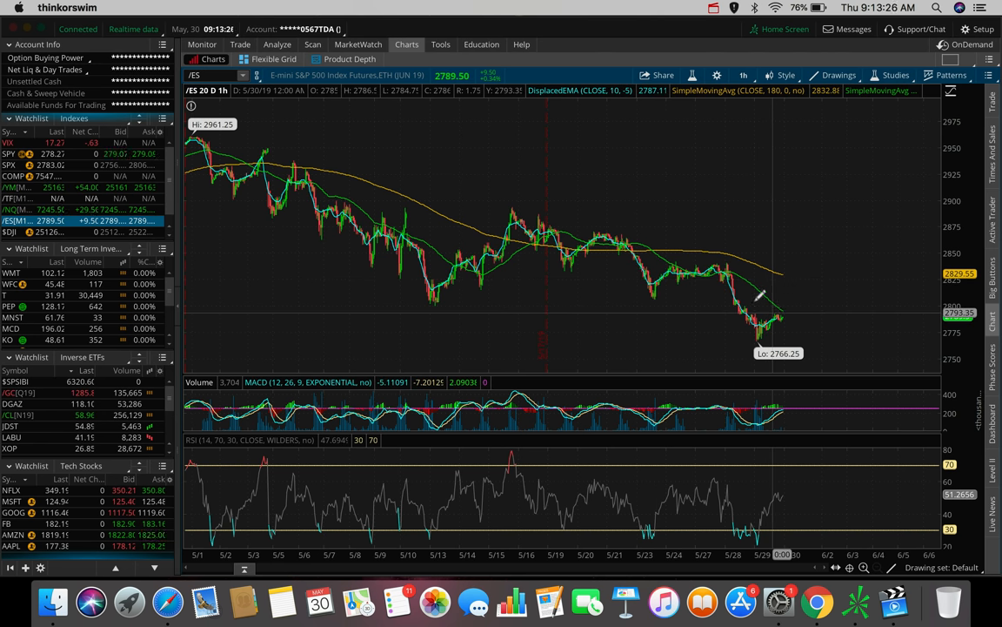
mouse_move(766, 331)
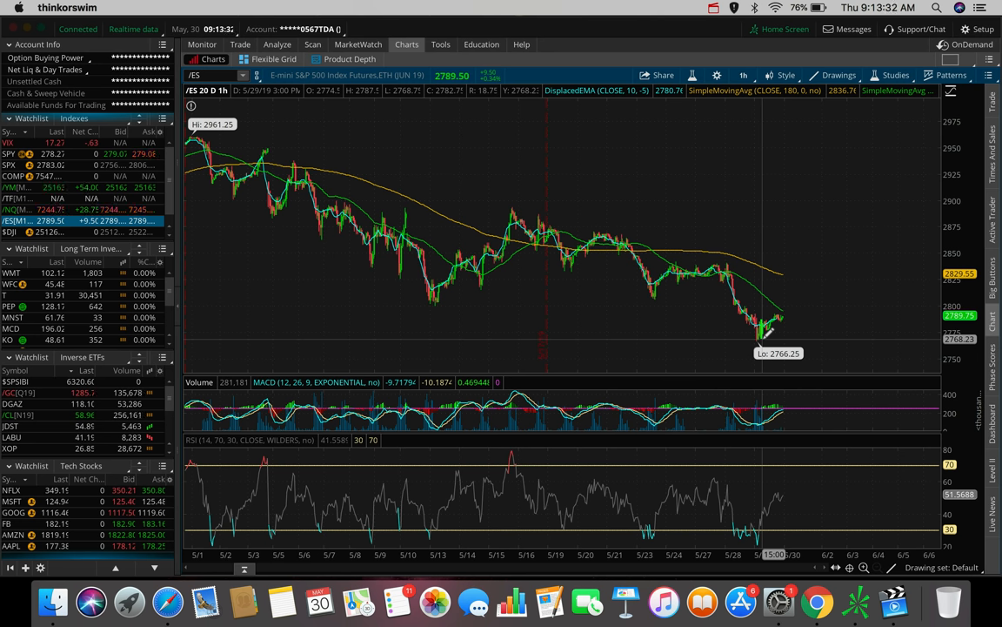
mouse_move(761, 335)
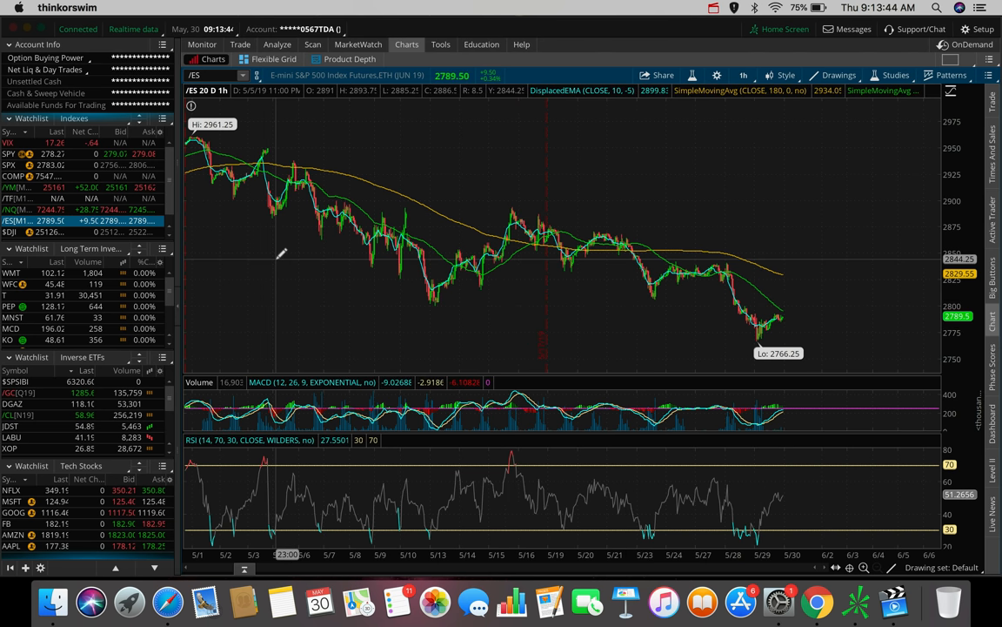
mouse_move(766, 335)
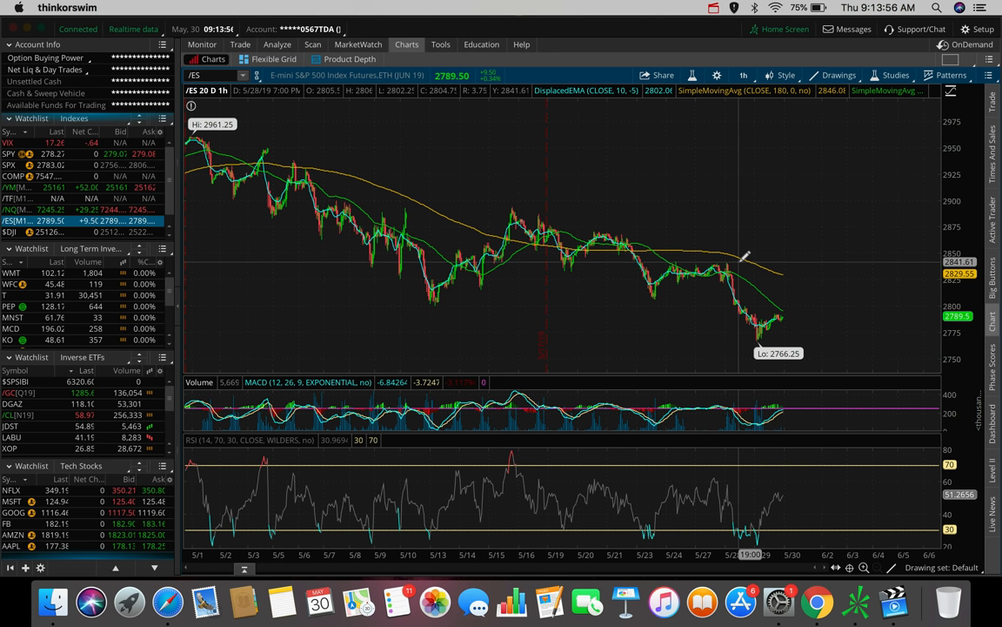
mouse_move(803, 284)
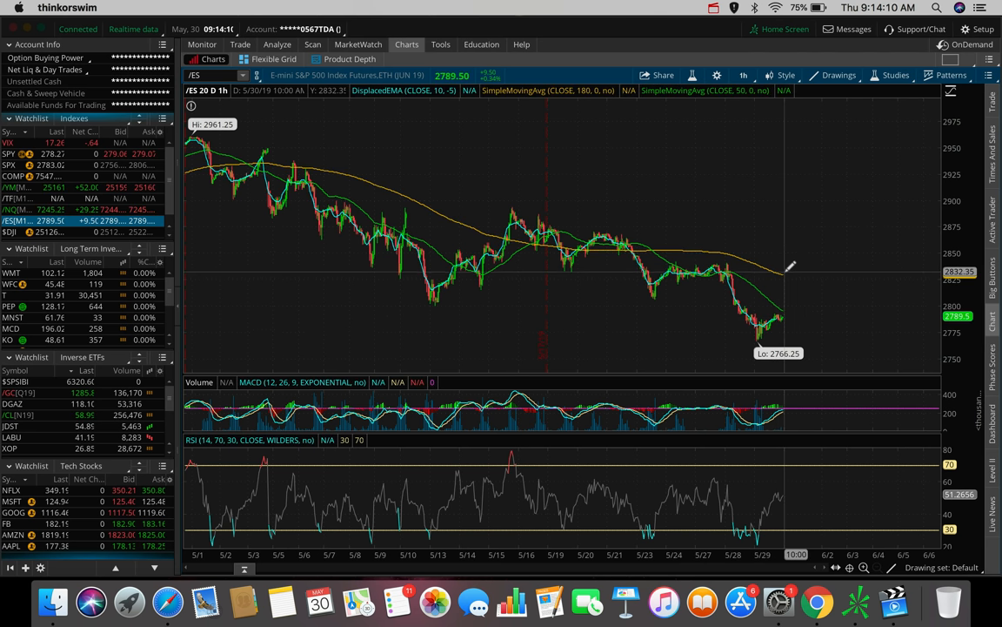
mouse_move(818, 280)
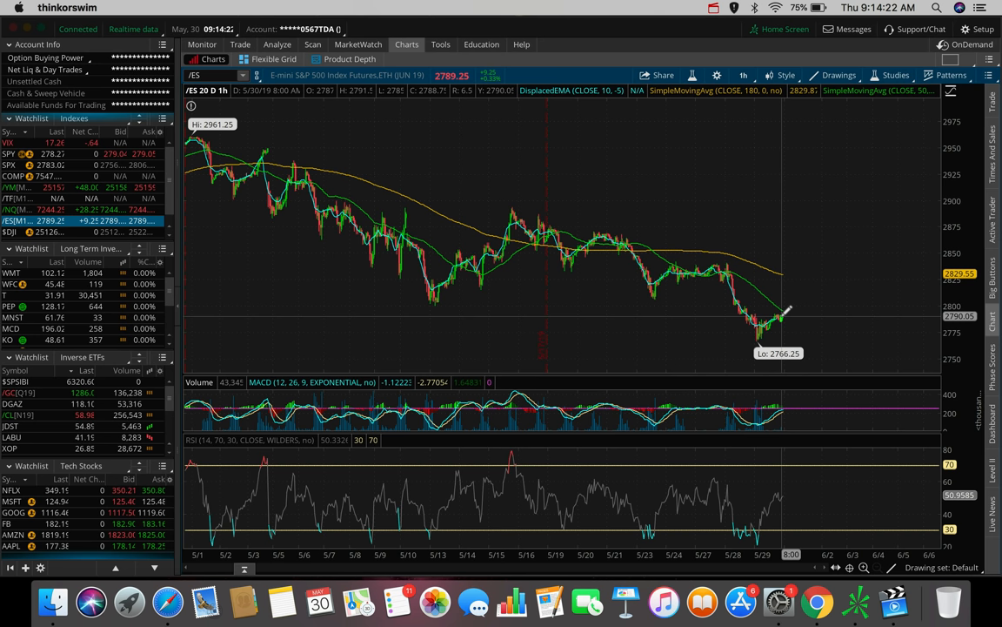
mouse_move(805, 266)
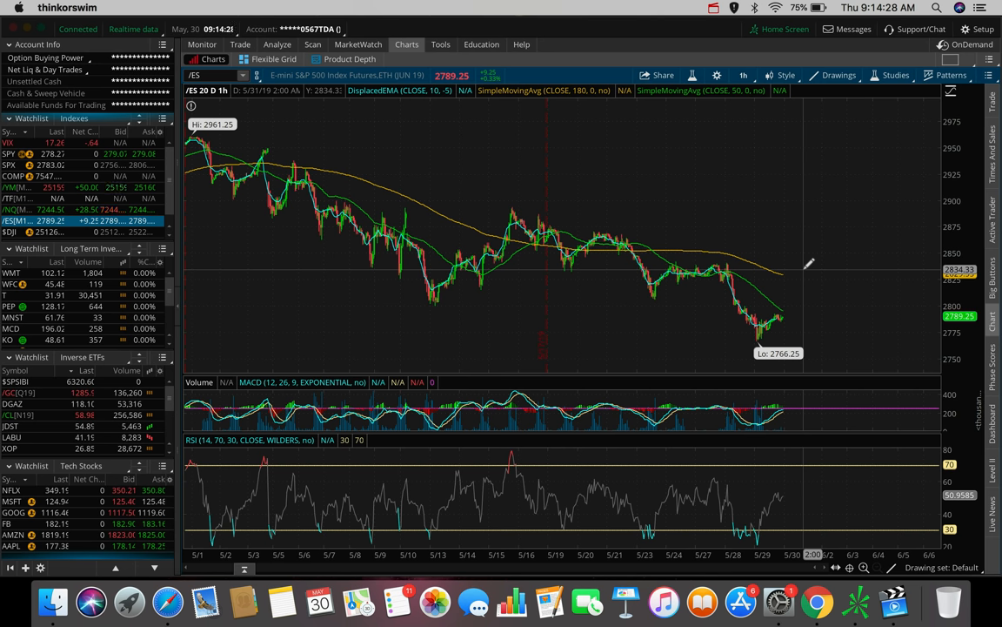
- Return the /ES chart to 180 days of 4-hour candles, showing the 2961 peak
left_click(743, 75)
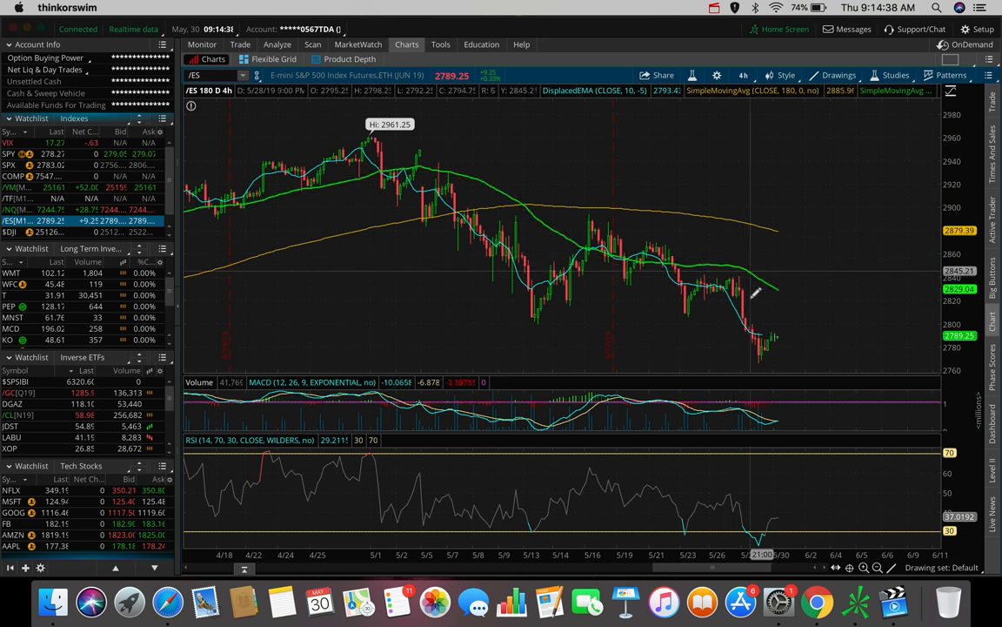
mouse_move(779, 279)
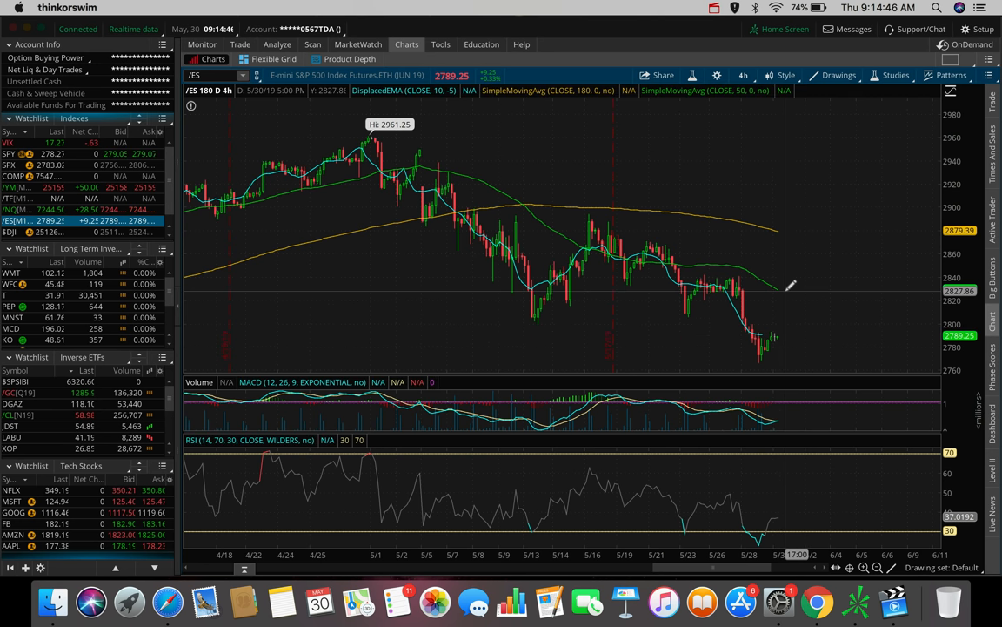
mouse_move(477, 170)
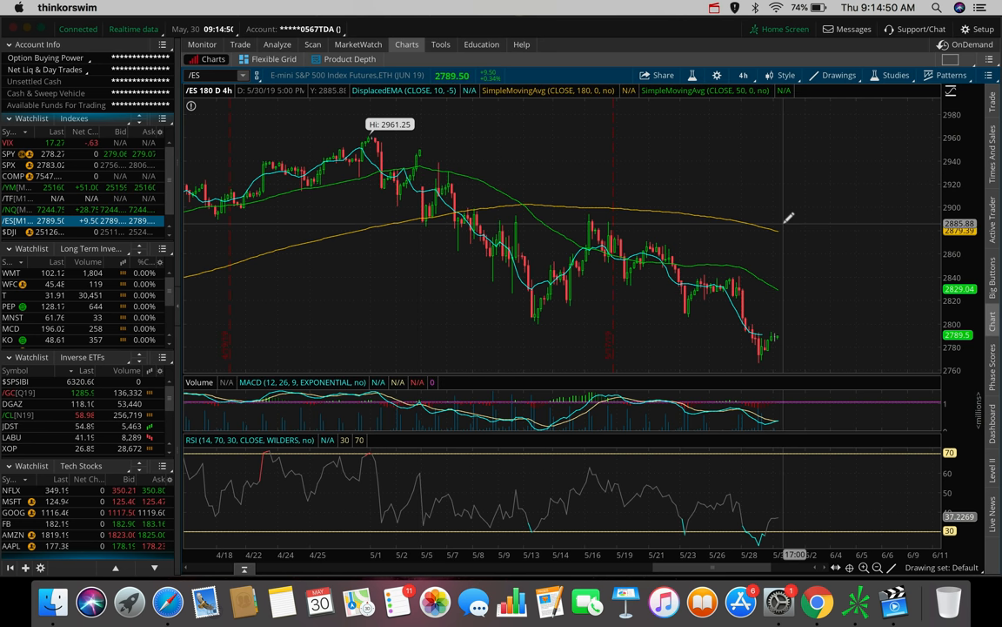
mouse_move(777, 339)
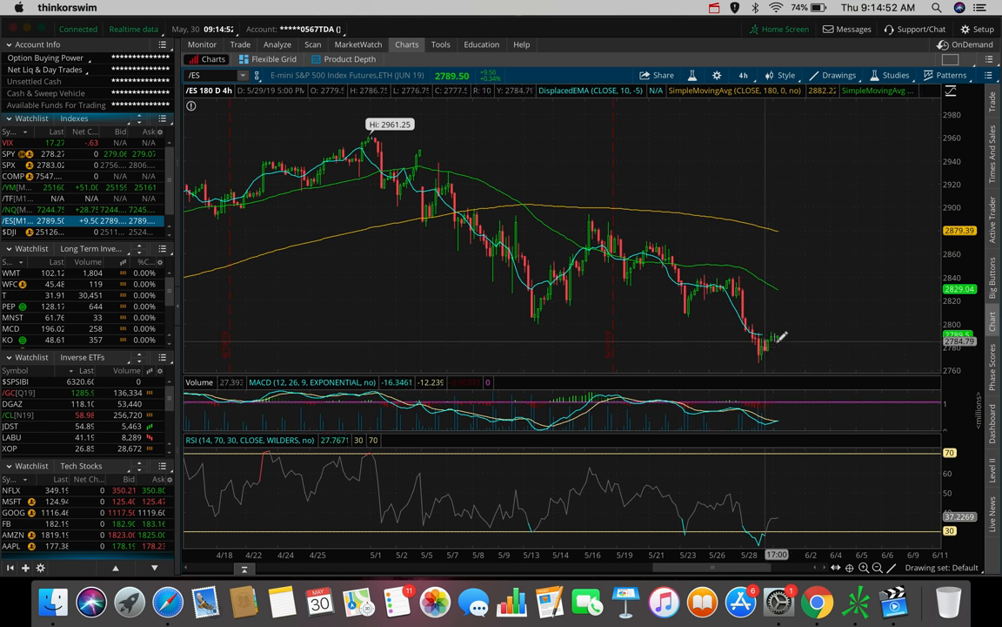
mouse_move(783, 278)
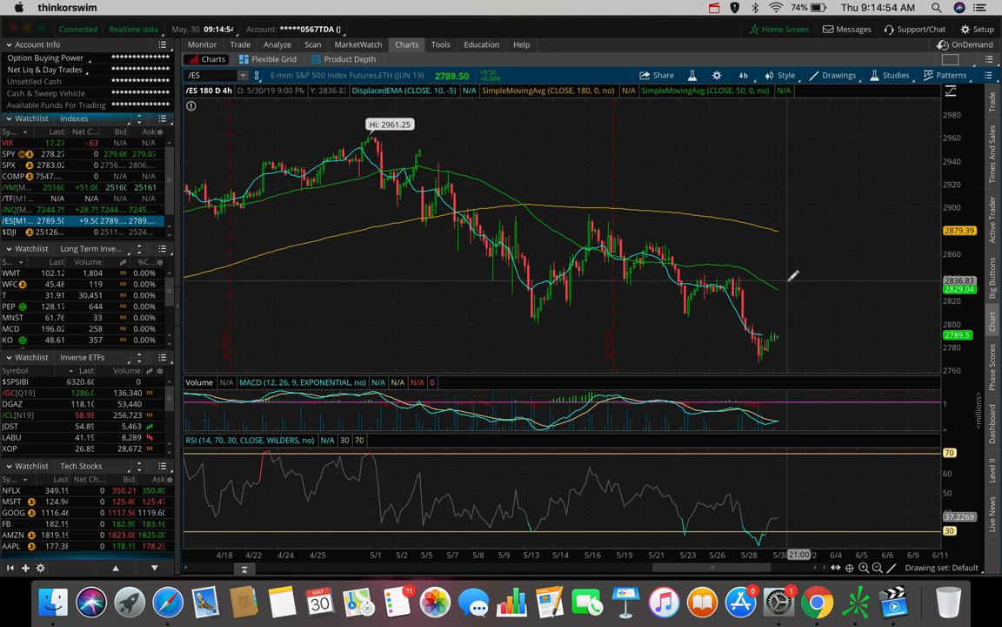
mouse_move(792, 283)
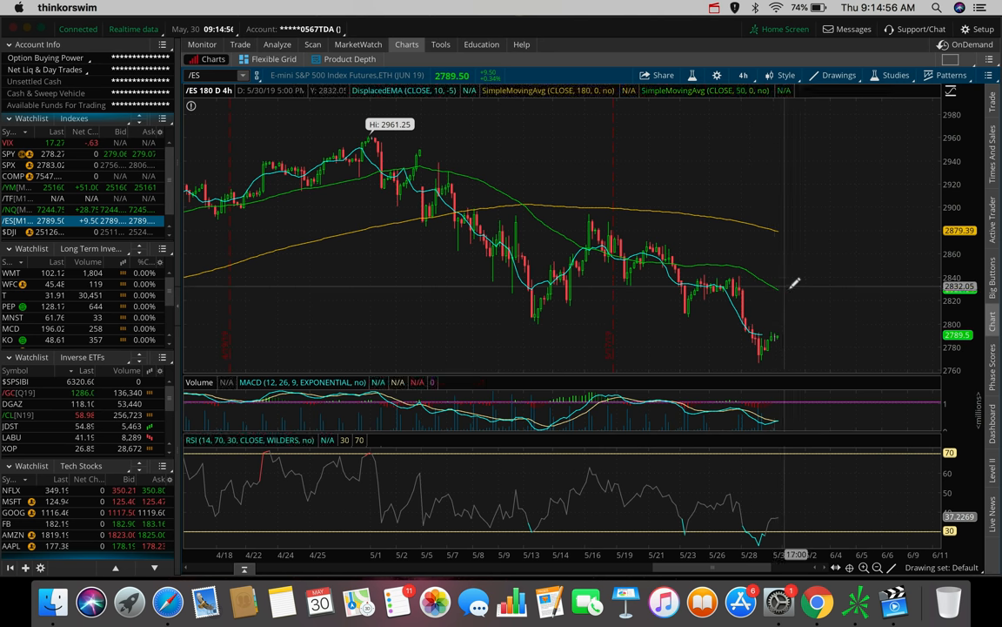
mouse_move(783, 287)
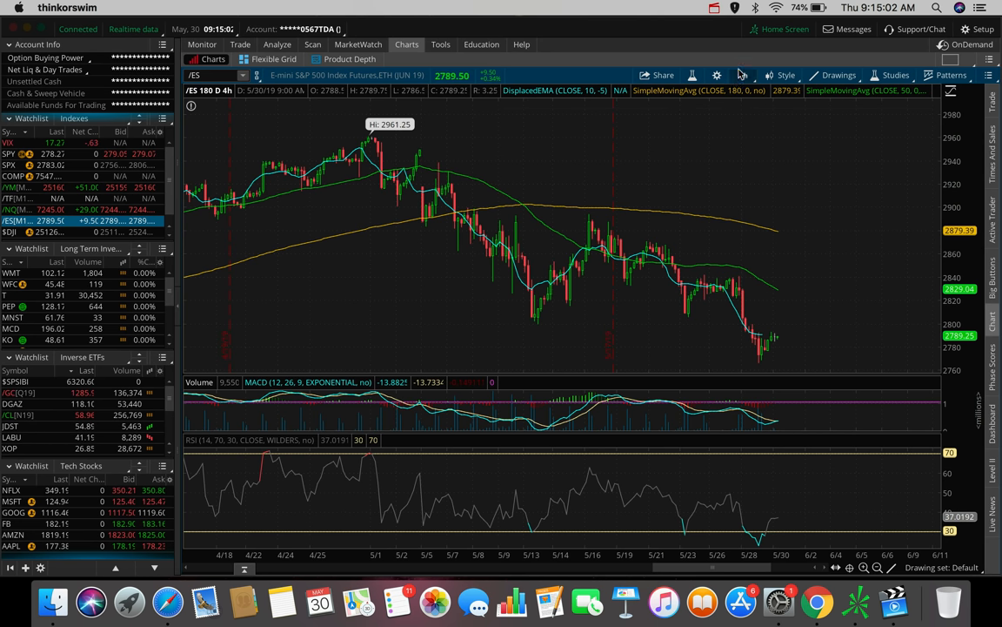
- Put /ES back on 20-day hourly candles showing the 2766.25 low, with the time frame list open
left_click(741, 75)
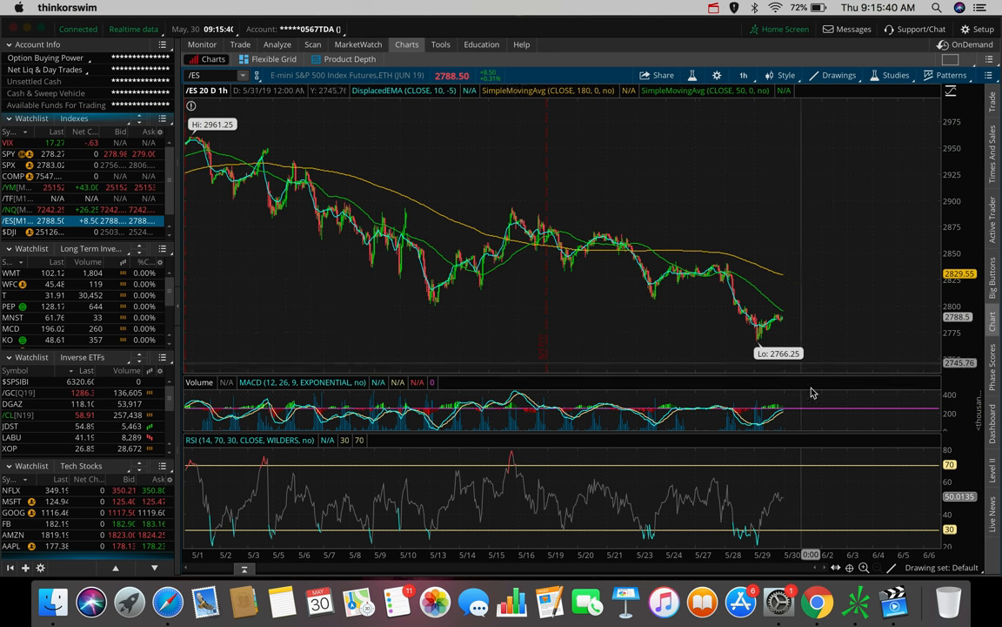
mouse_move(805, 357)
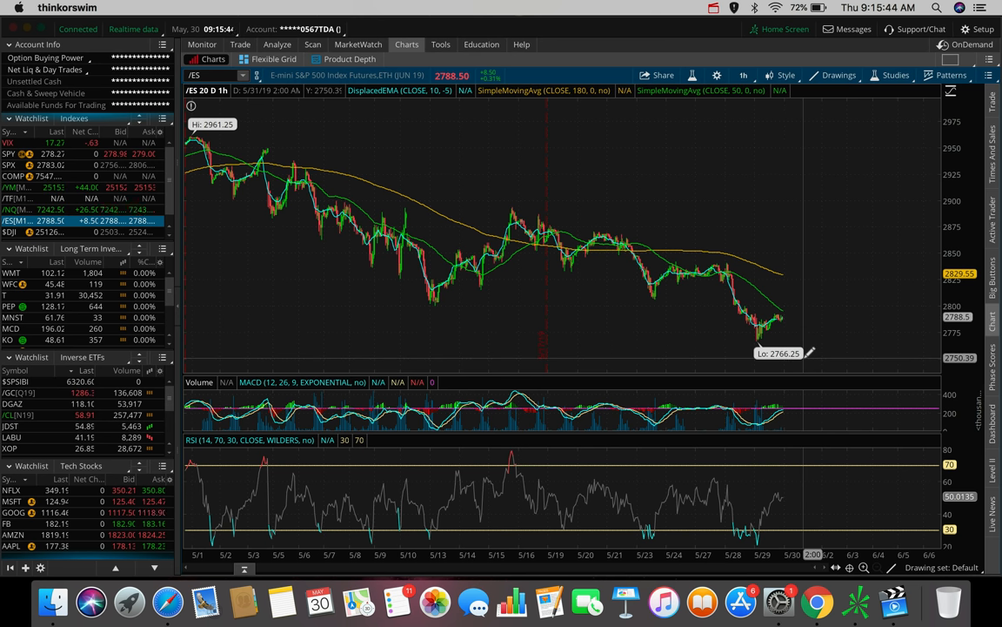
left_click(744, 75)
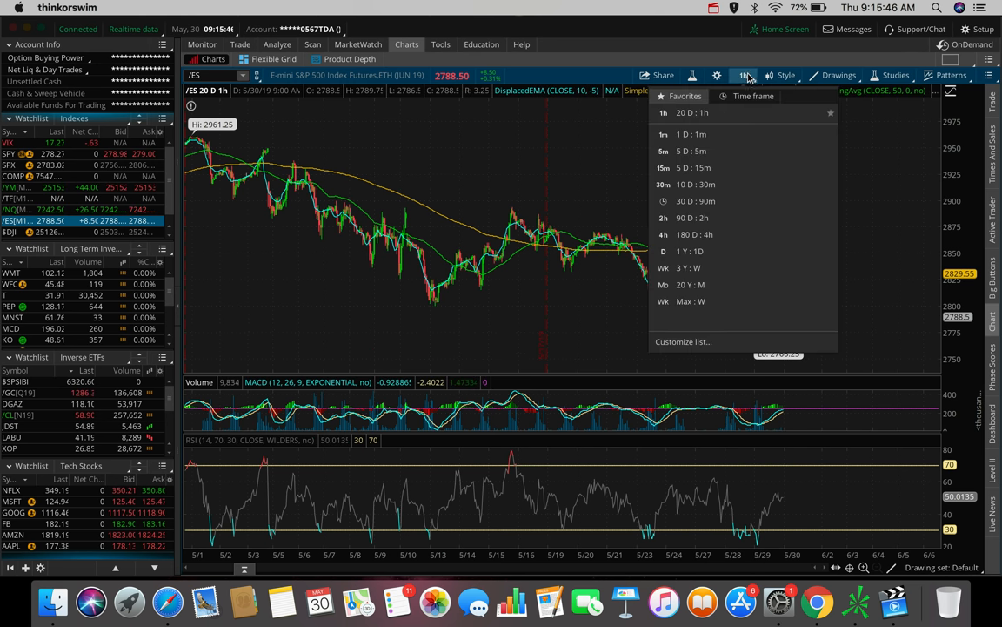
- Show /YM Dow futures on 180-day 4-hour candles down to the 21452 December low
left_click(663, 234)
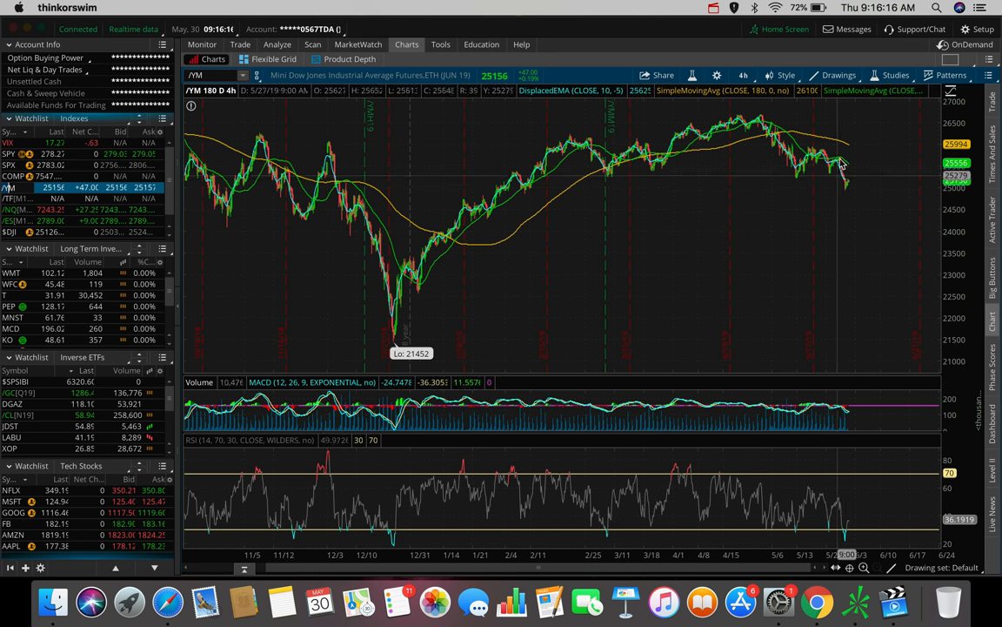
mouse_move(875, 157)
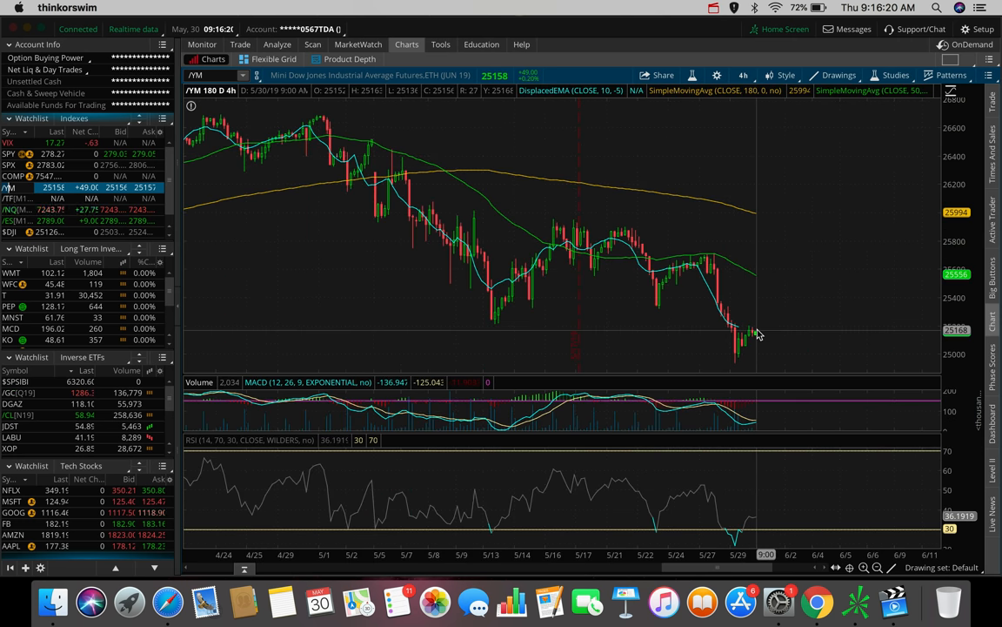
mouse_move(744, 280)
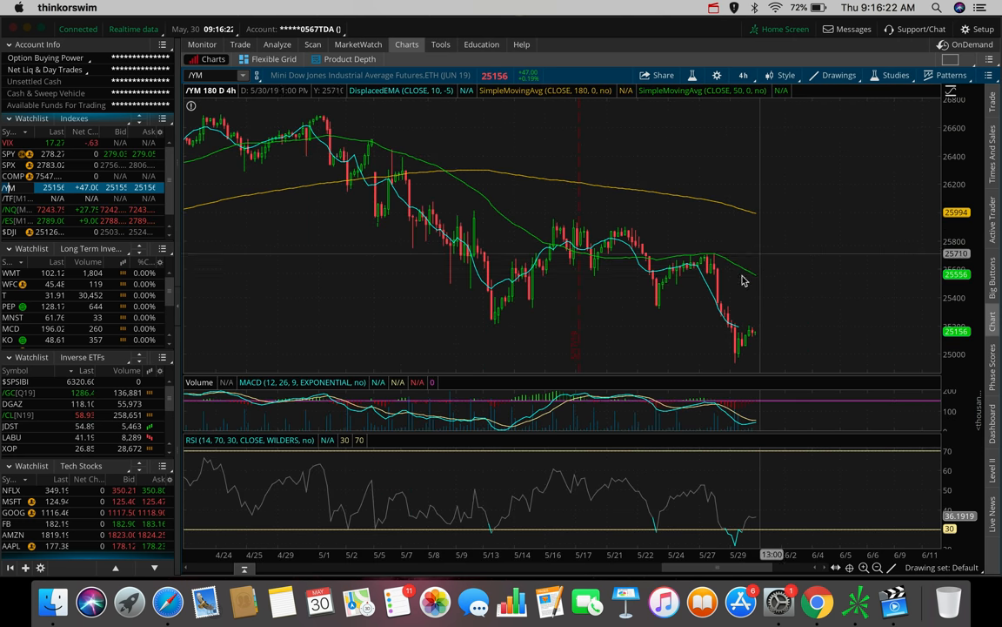
mouse_move(738, 264)
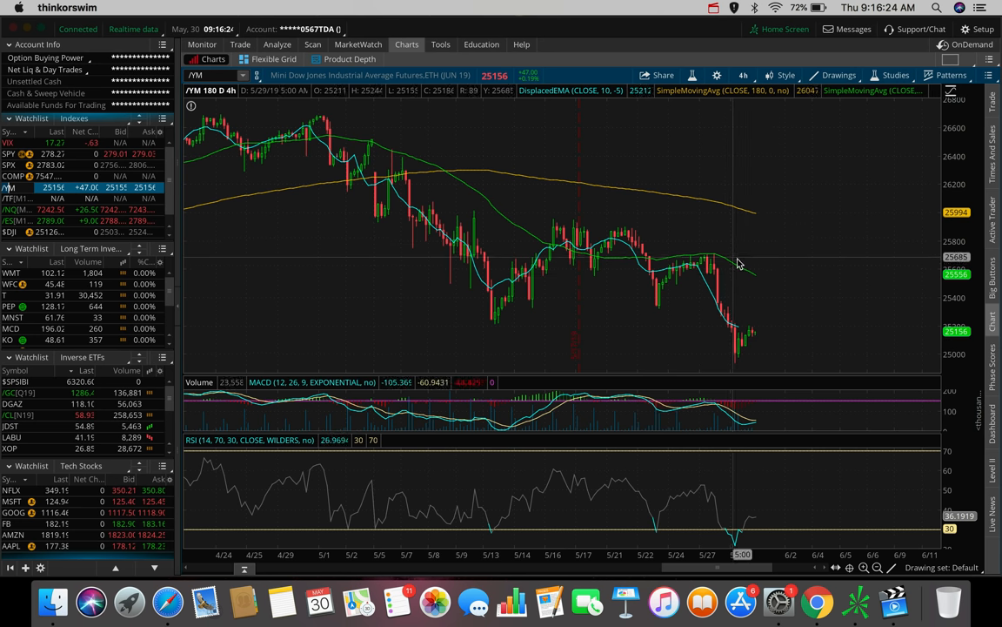
mouse_move(685, 268)
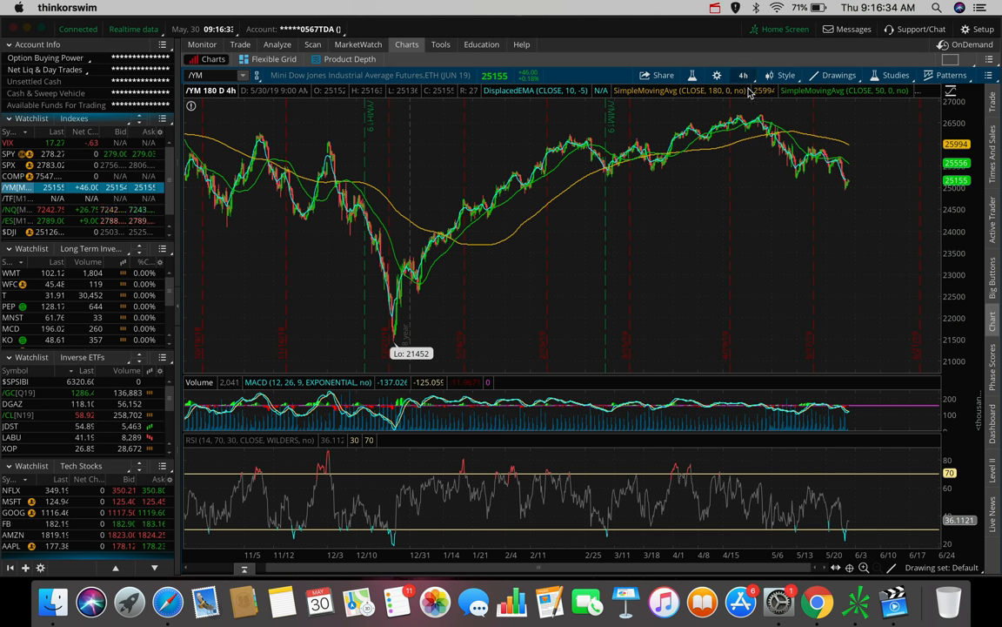
- Switch /YM to hourly bars, then bring up /NQ on 180-day 4-hour candles
left_click(743, 75)
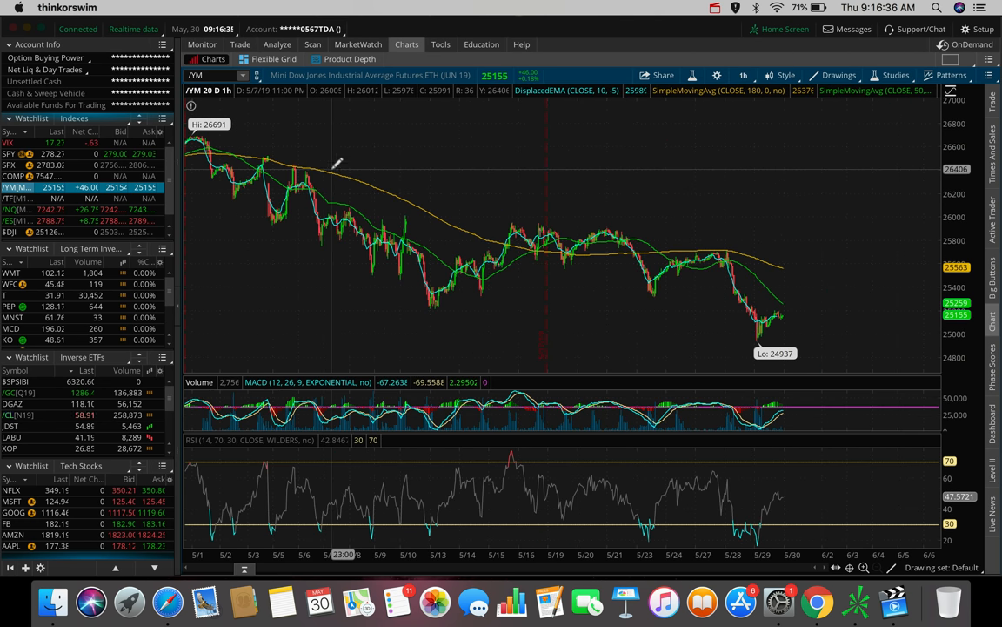
mouse_move(364, 169)
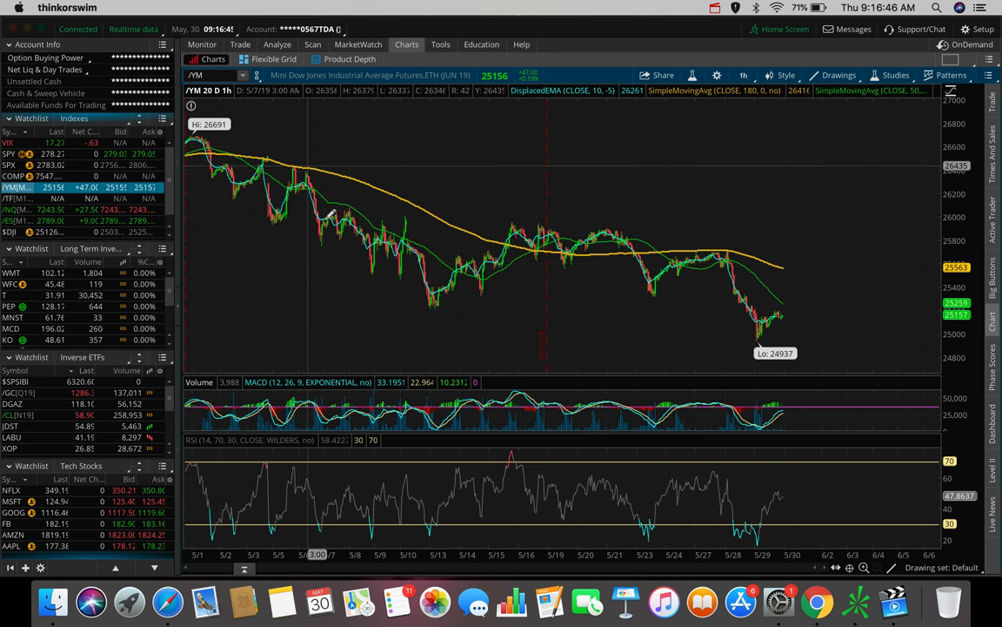
mouse_move(579, 183)
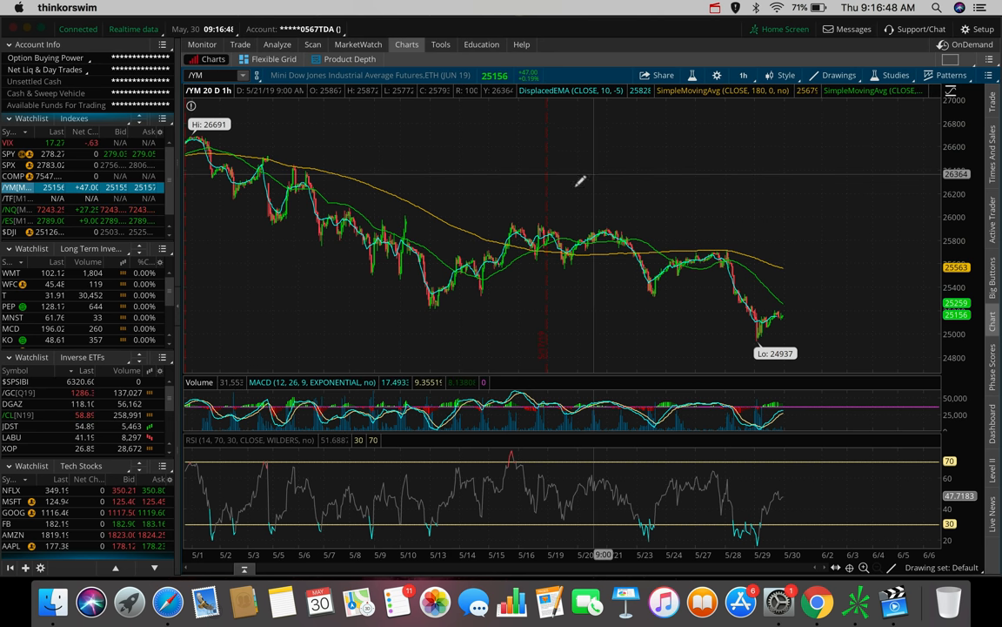
mouse_move(718, 256)
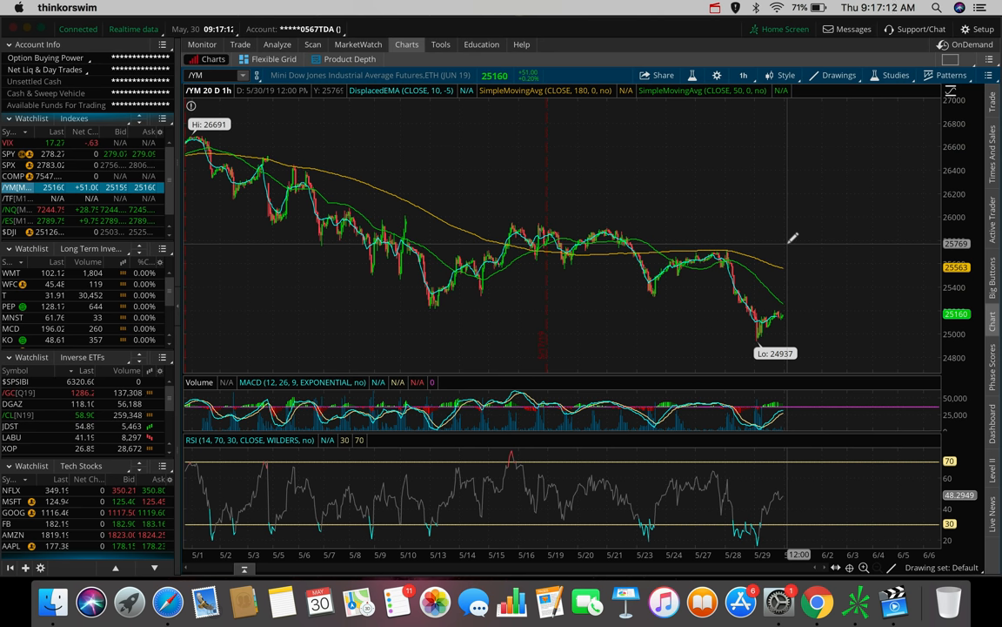
left_click(742, 74)
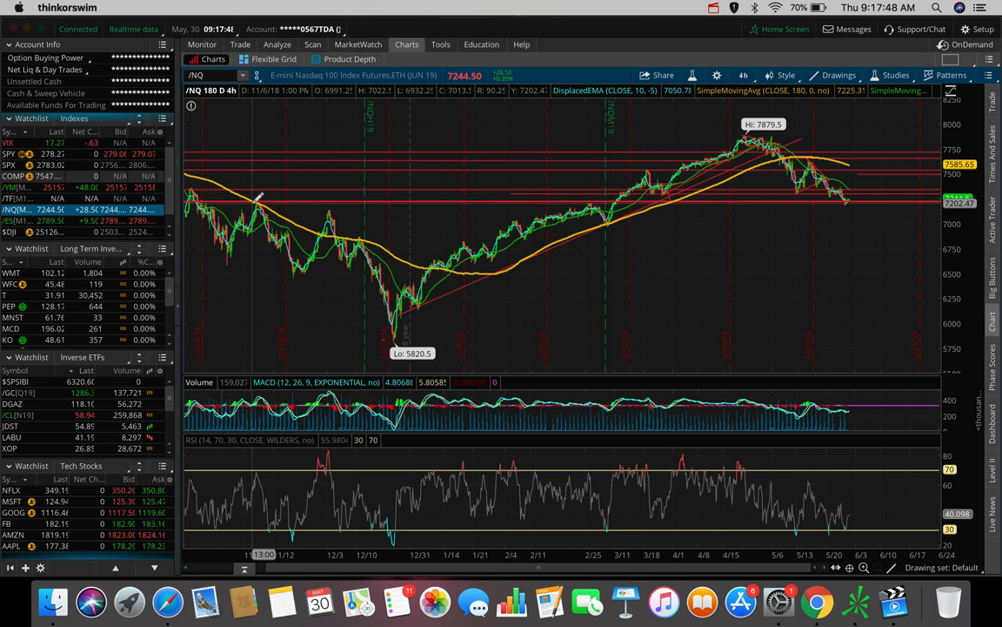
mouse_move(261, 199)
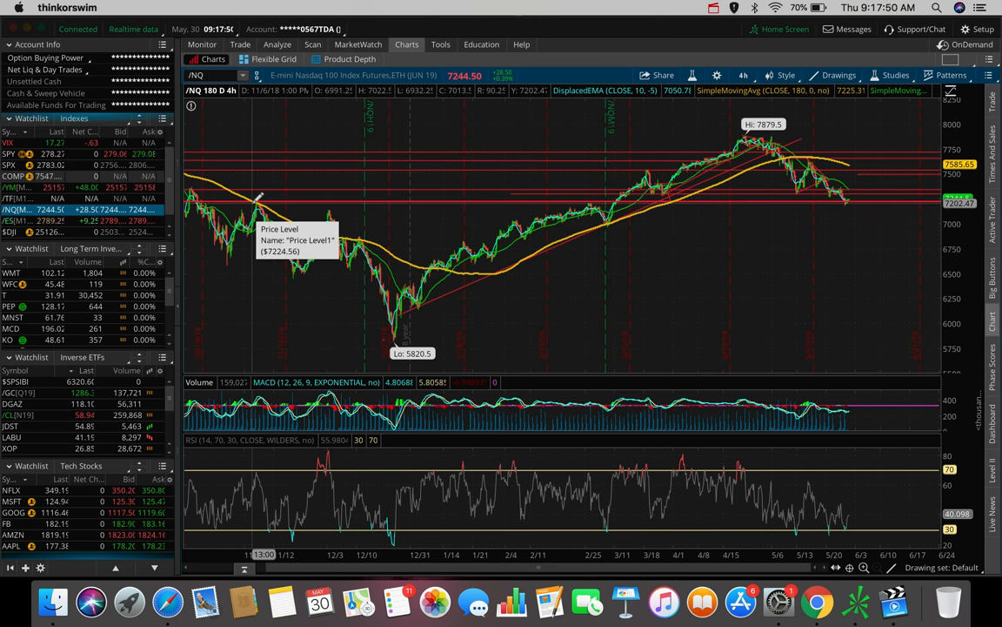
mouse_move(587, 182)
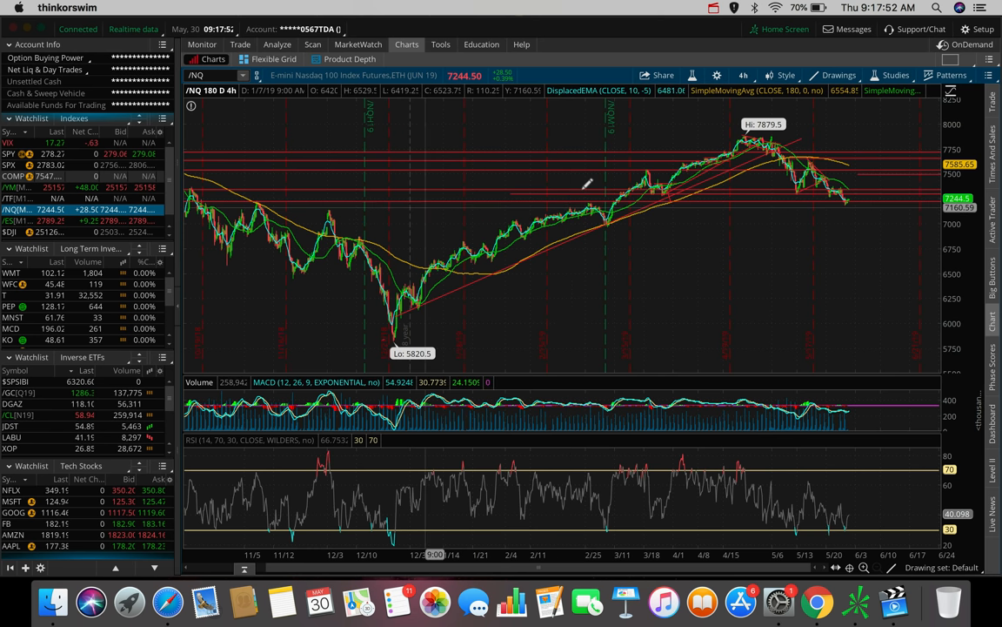
mouse_move(920, 160)
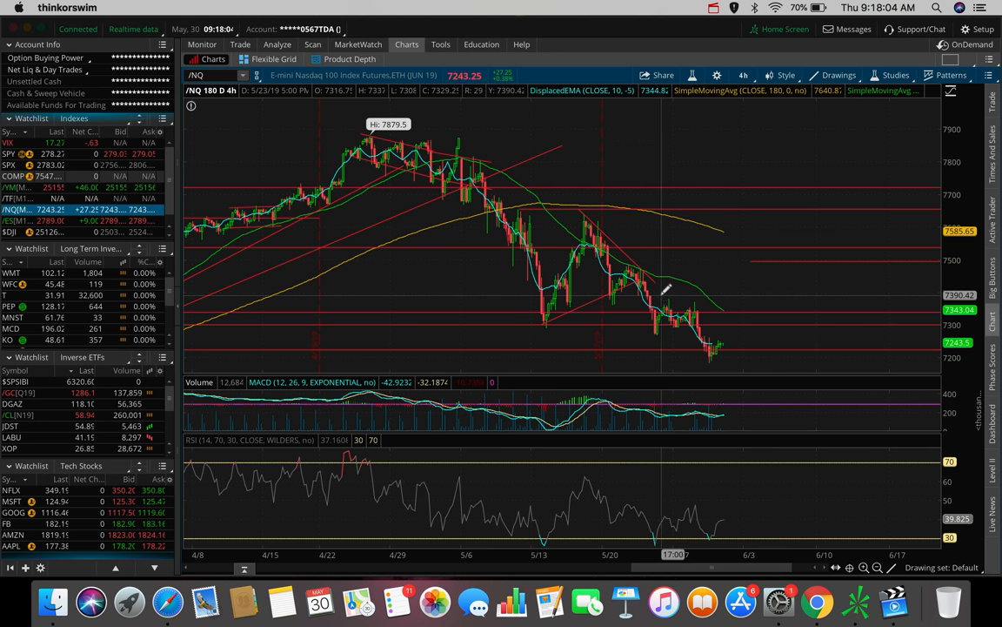
mouse_move(661, 328)
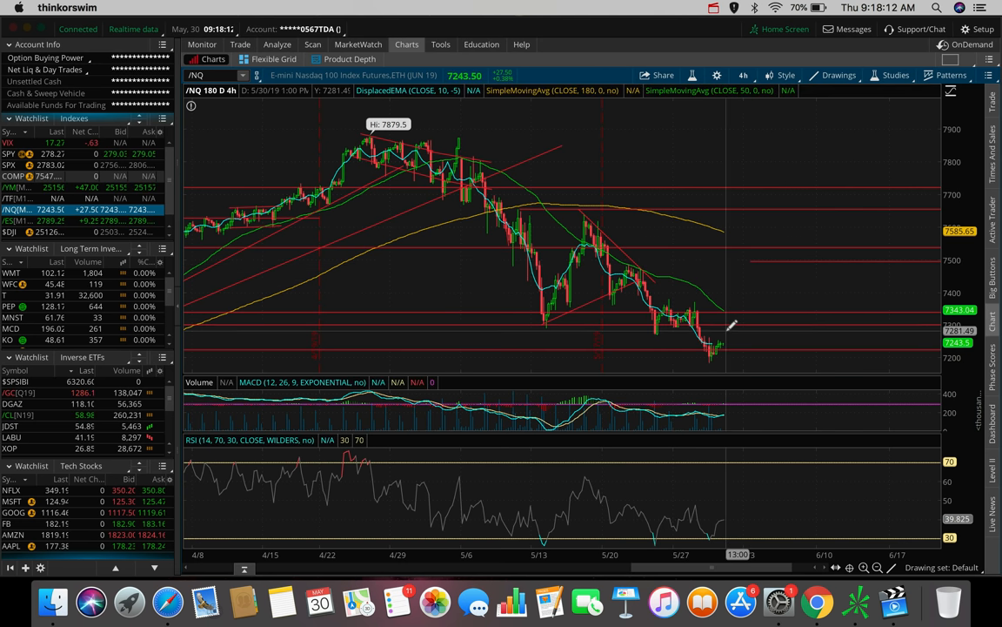
mouse_move(726, 335)
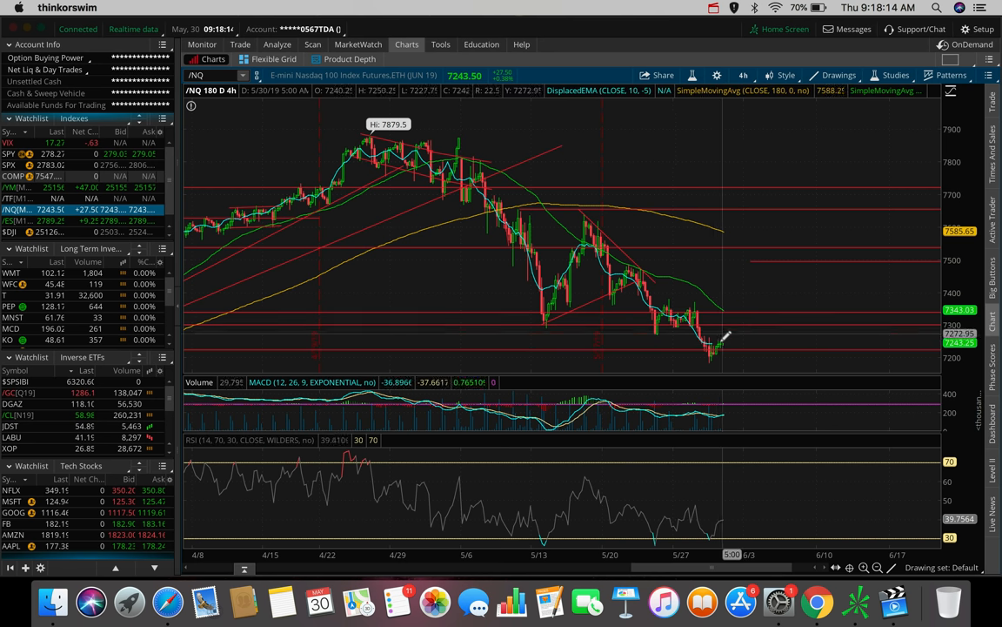
mouse_move(737, 262)
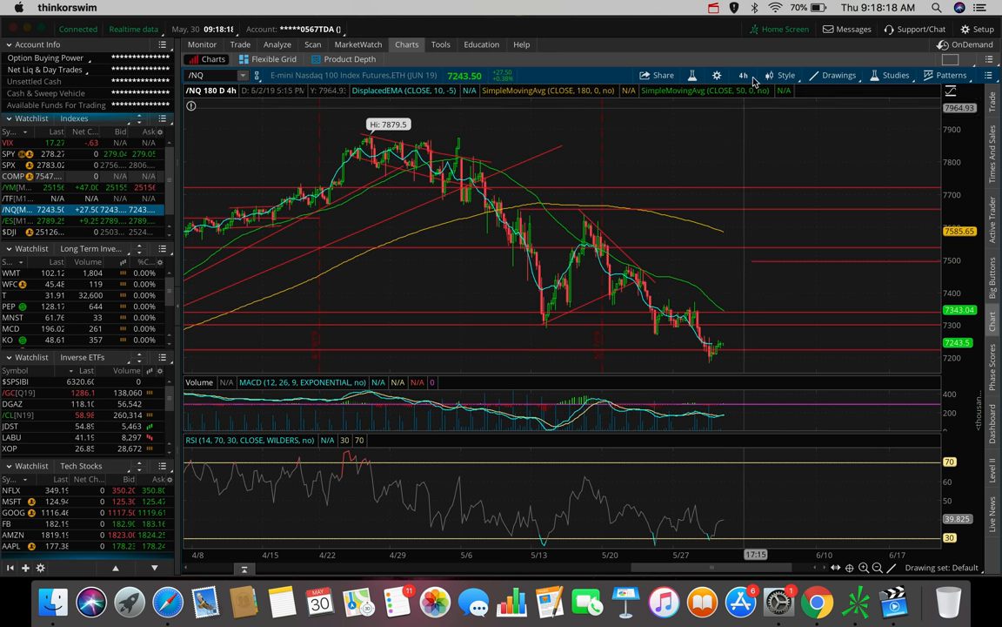
- Switch /NQ to hourly bars, with price near 7243 below the 7301 level
left_click(744, 74)
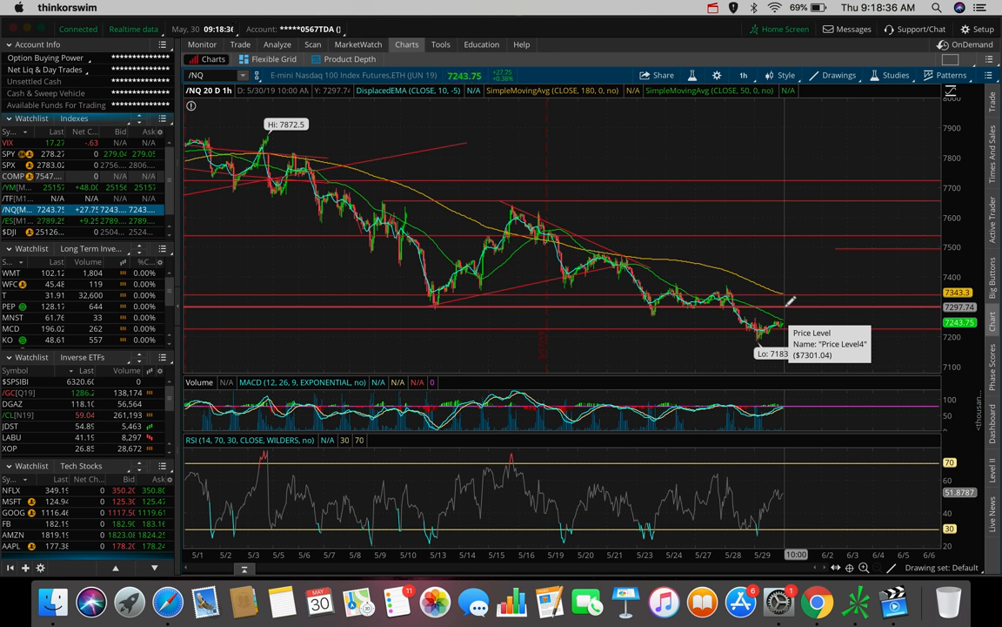
mouse_move(779, 302)
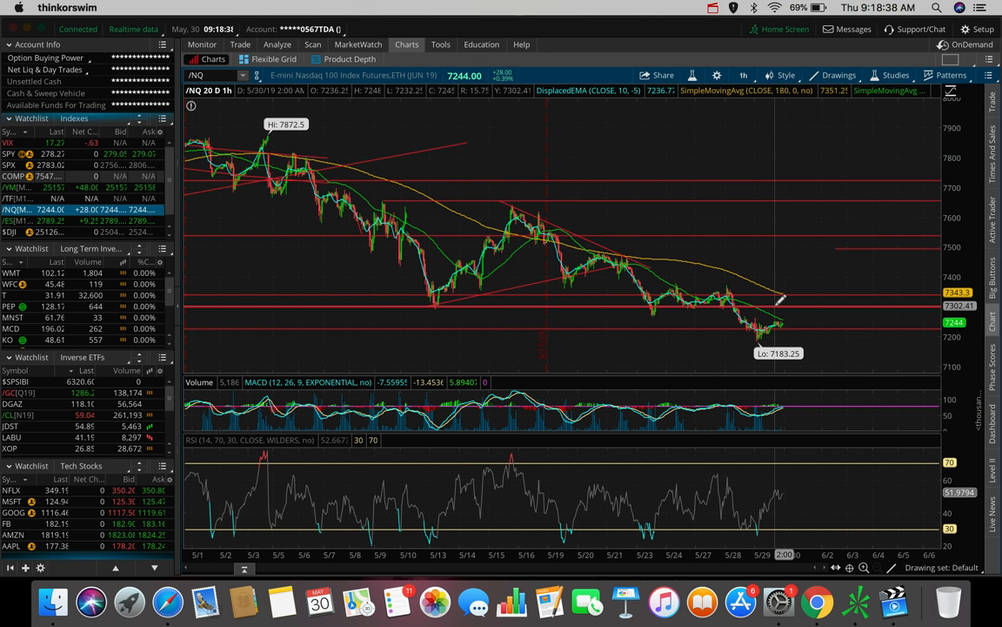
mouse_move(744, 75)
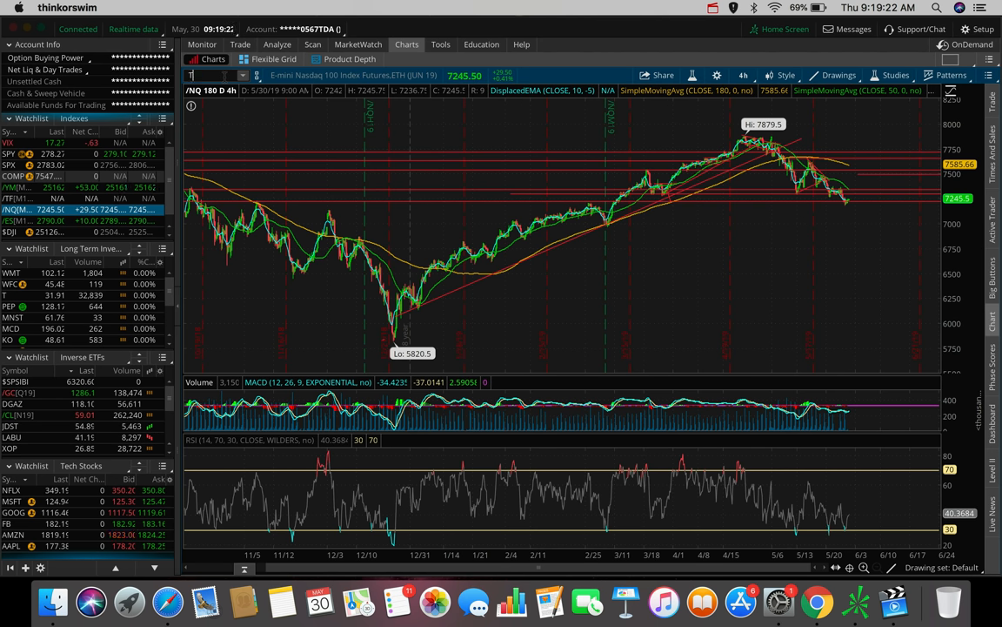
- Load TQQQ and show it as one day of 1-minute bars
type("TQQQ")
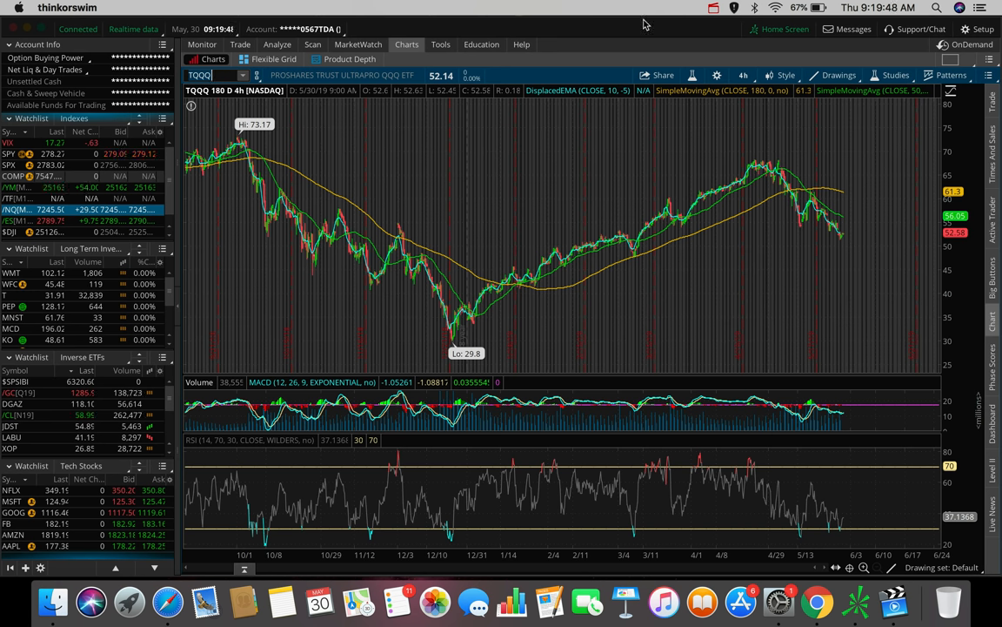
left_click(743, 75)
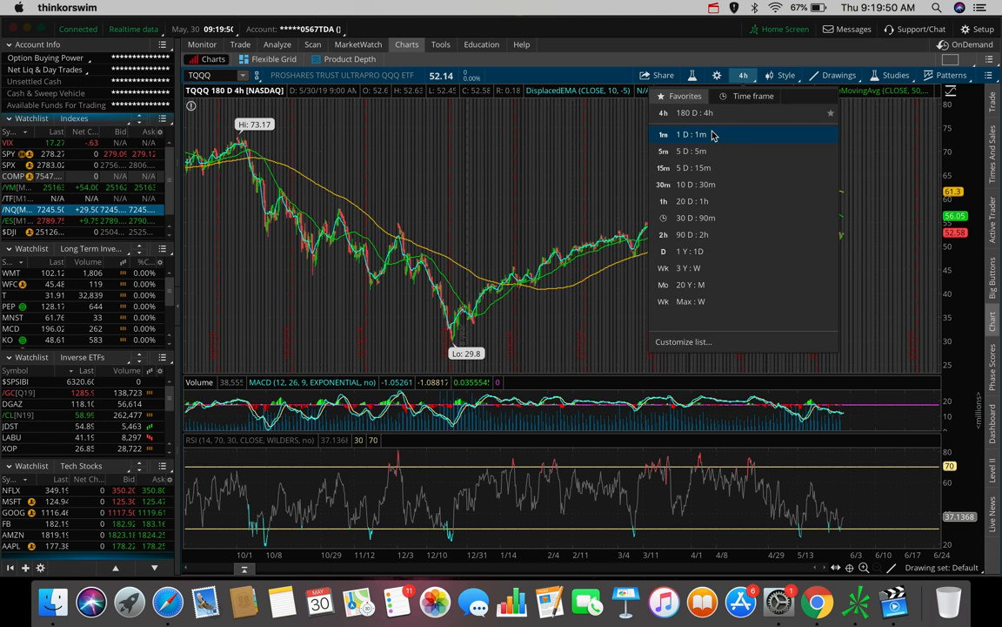
left_click(690, 133)
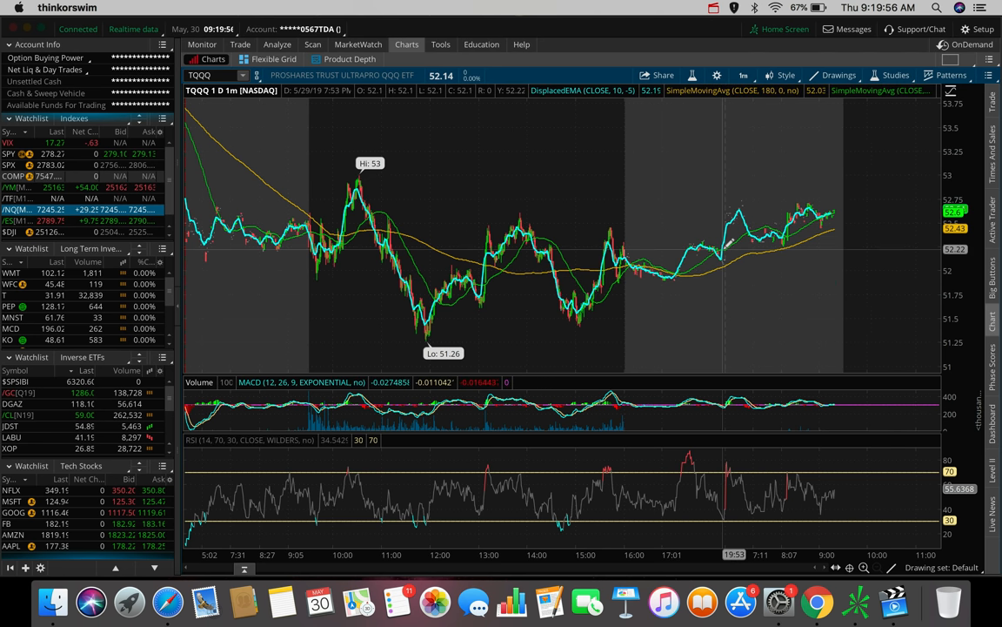
mouse_move(703, 179)
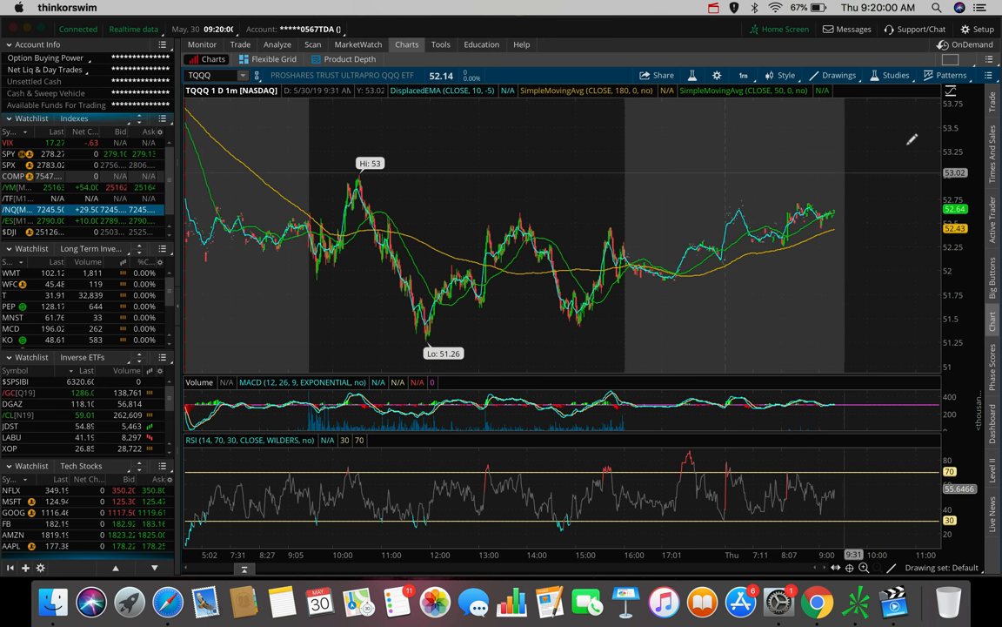
mouse_move(783, 159)
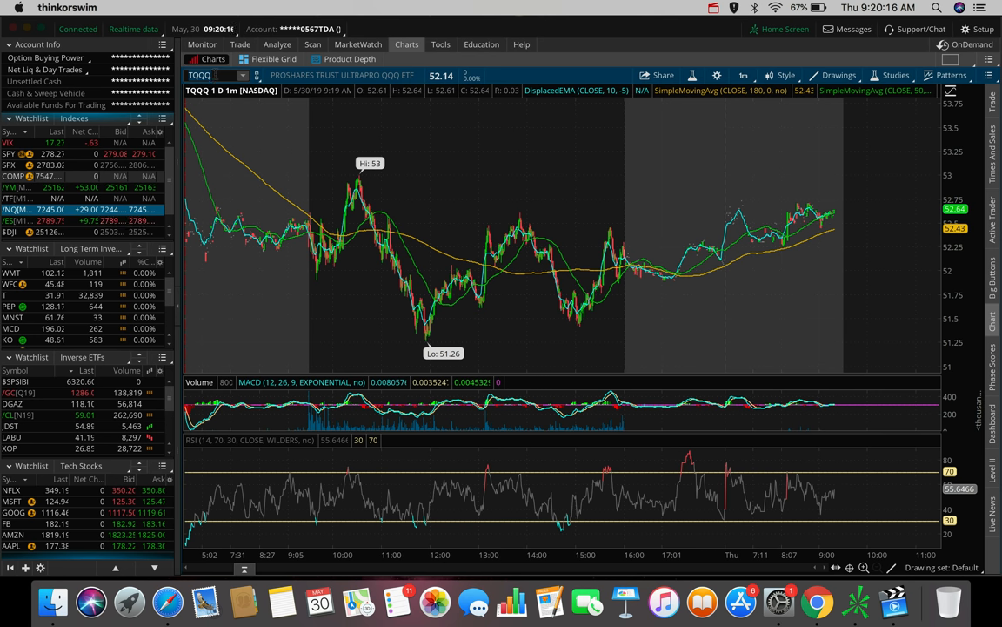
- Glance at SQQQ, then bring up McDonald's (MCD) on 1-minute bars near 196.02
type("SQQQ")
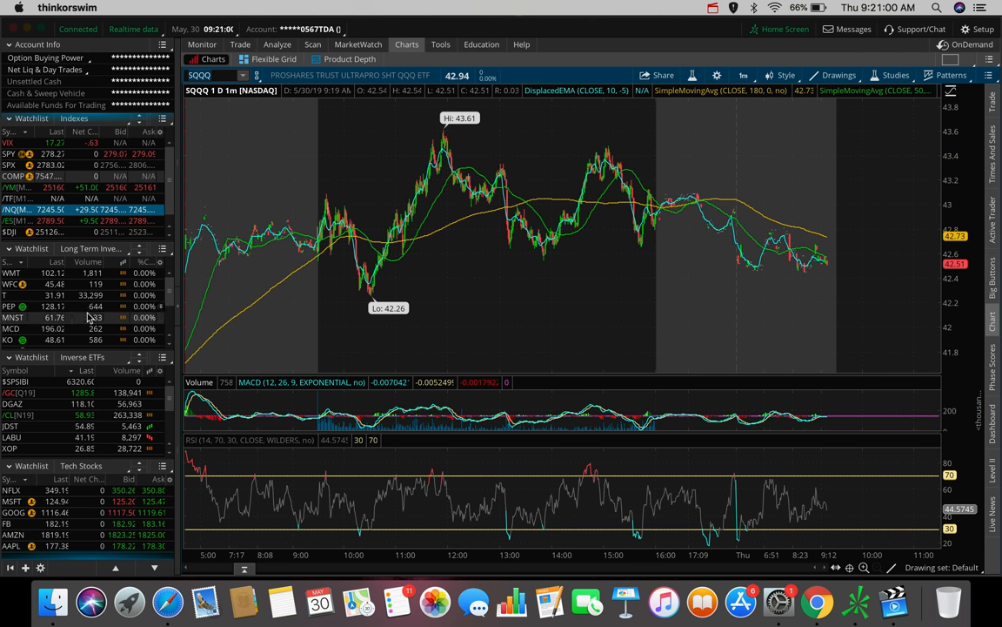
left_click(11, 328)
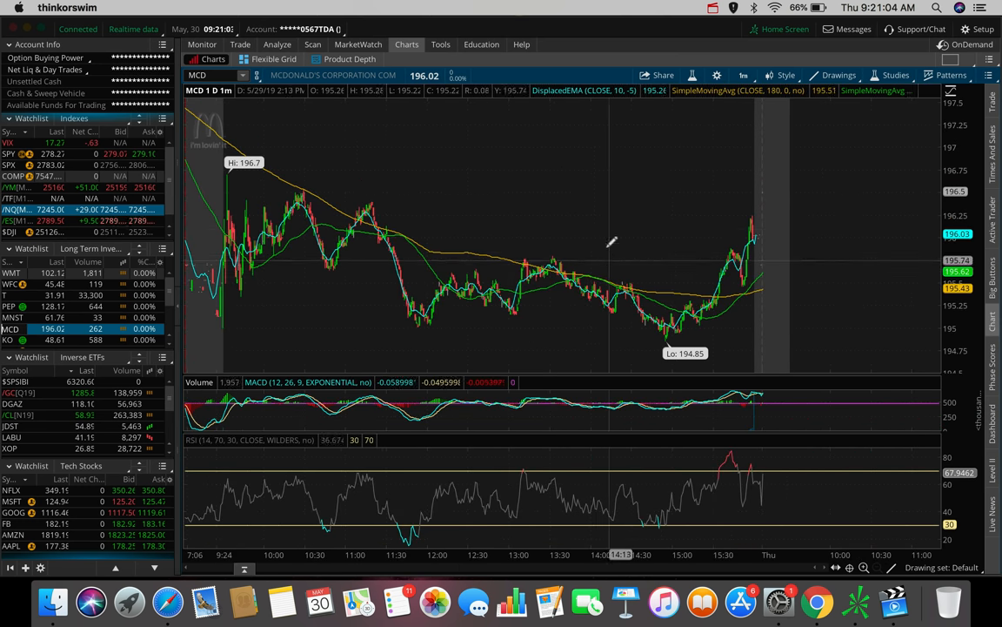
- Switch MCD to 180-day 4-hour candles to check its price levels, then load KO
left_click(743, 75)
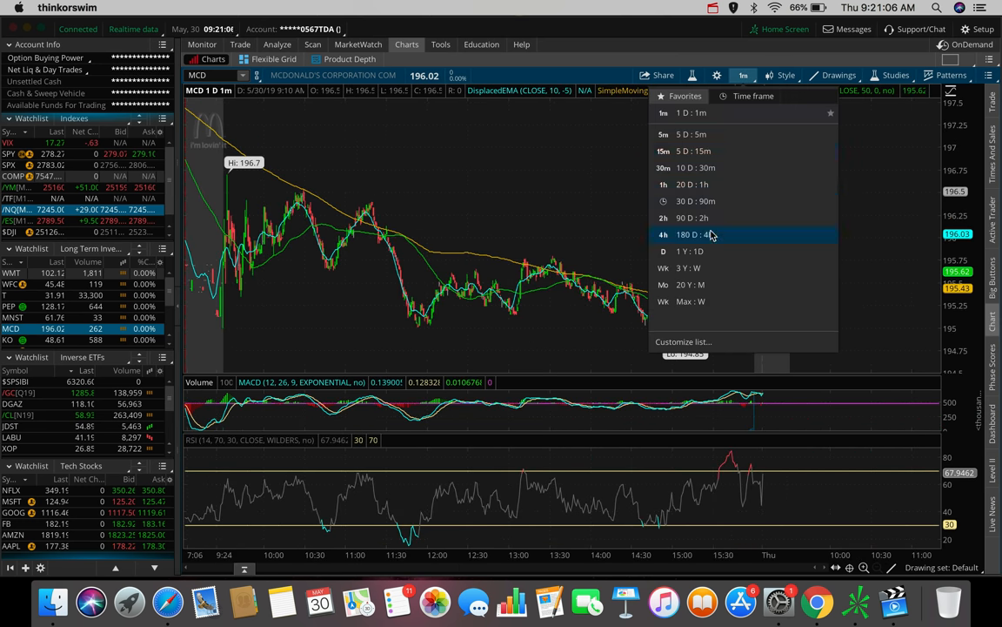
left_click(687, 234)
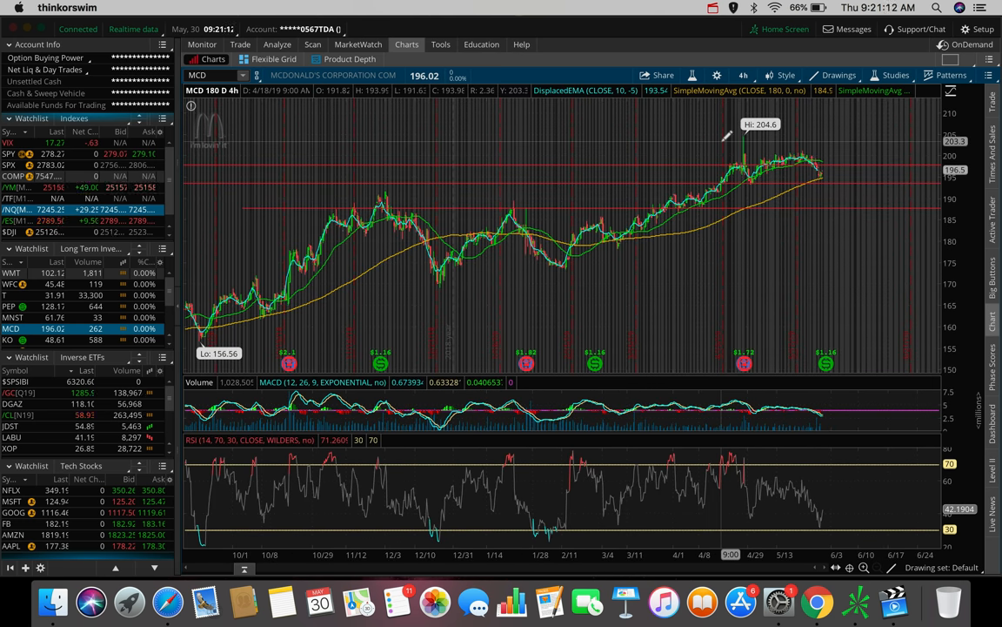
mouse_move(823, 157)
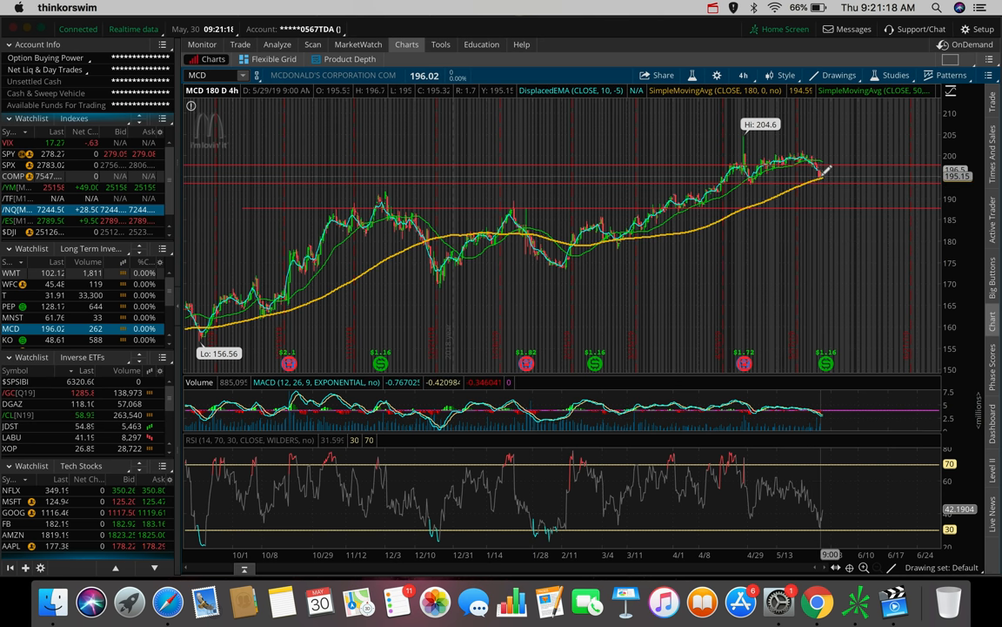
mouse_move(853, 146)
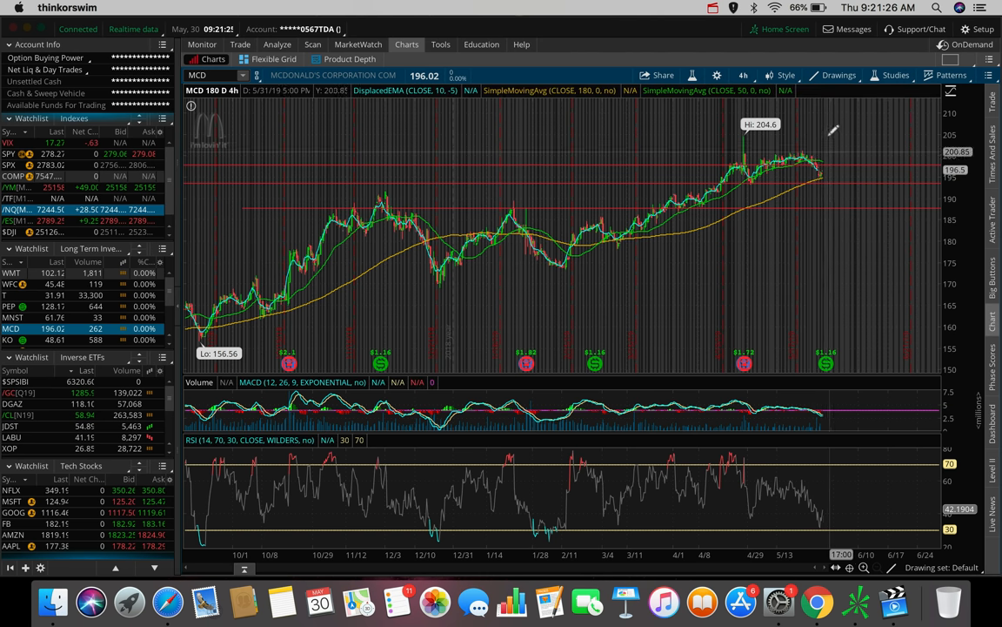
mouse_move(826, 161)
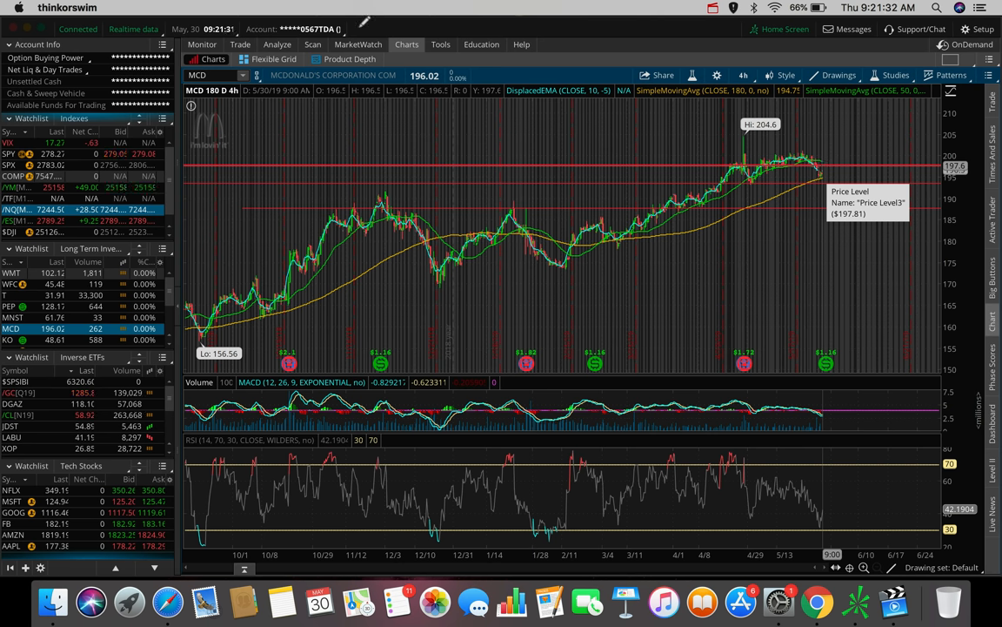
type("KO")
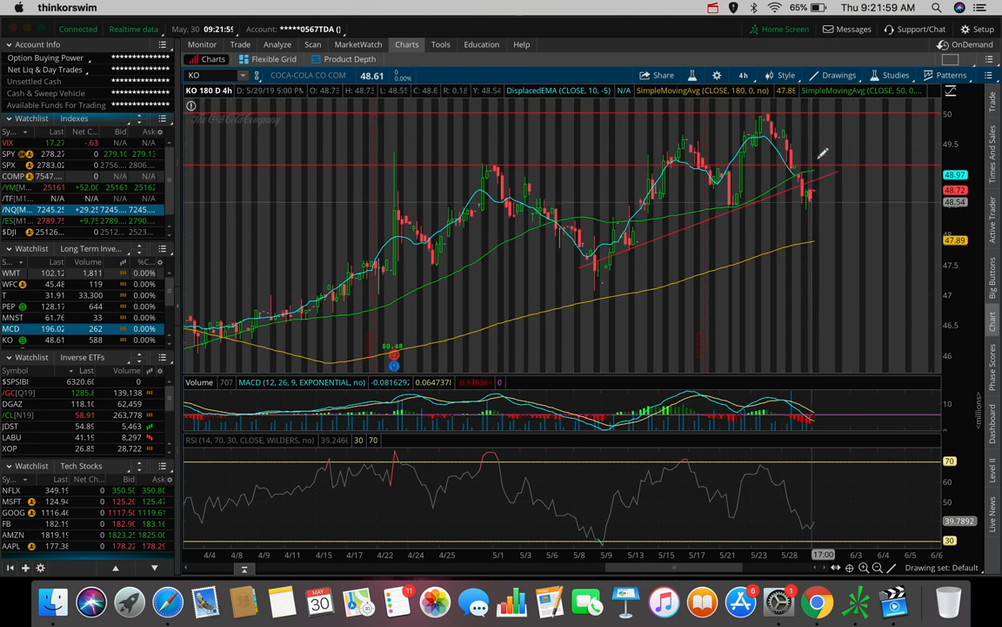
mouse_move(818, 161)
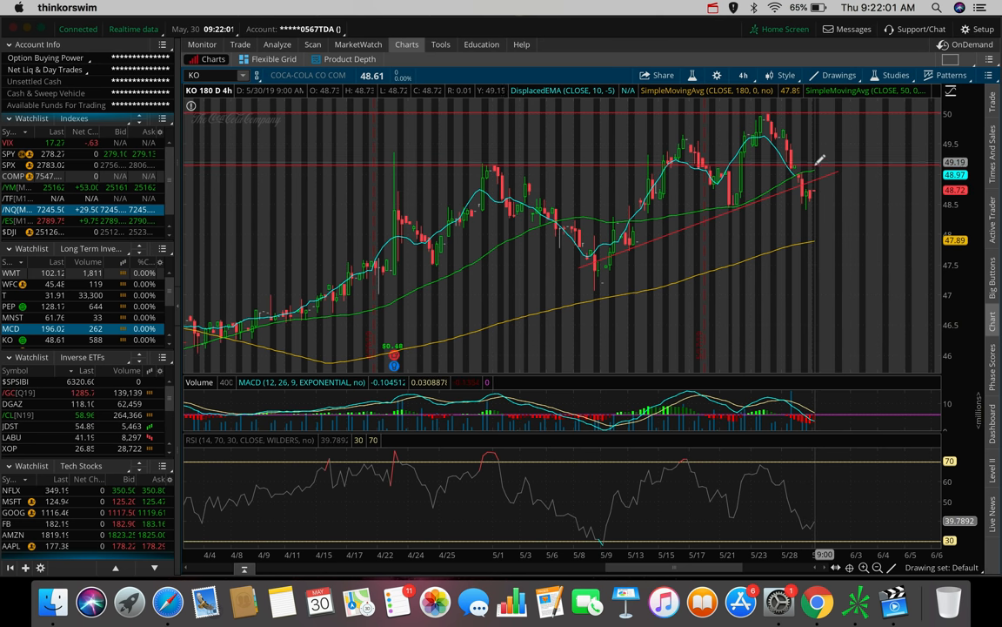
mouse_move(818, 162)
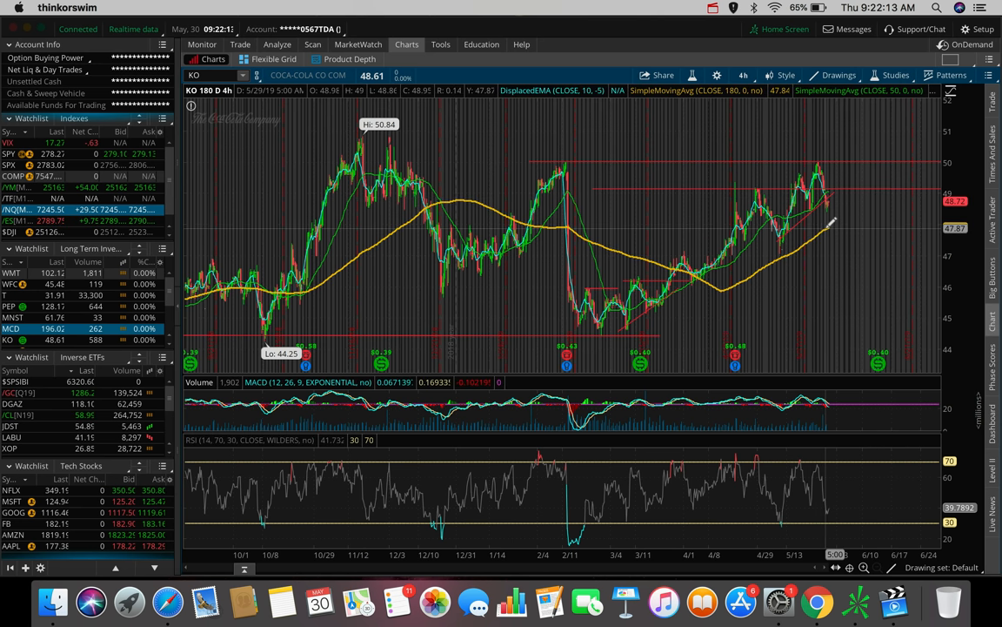
mouse_move(836, 218)
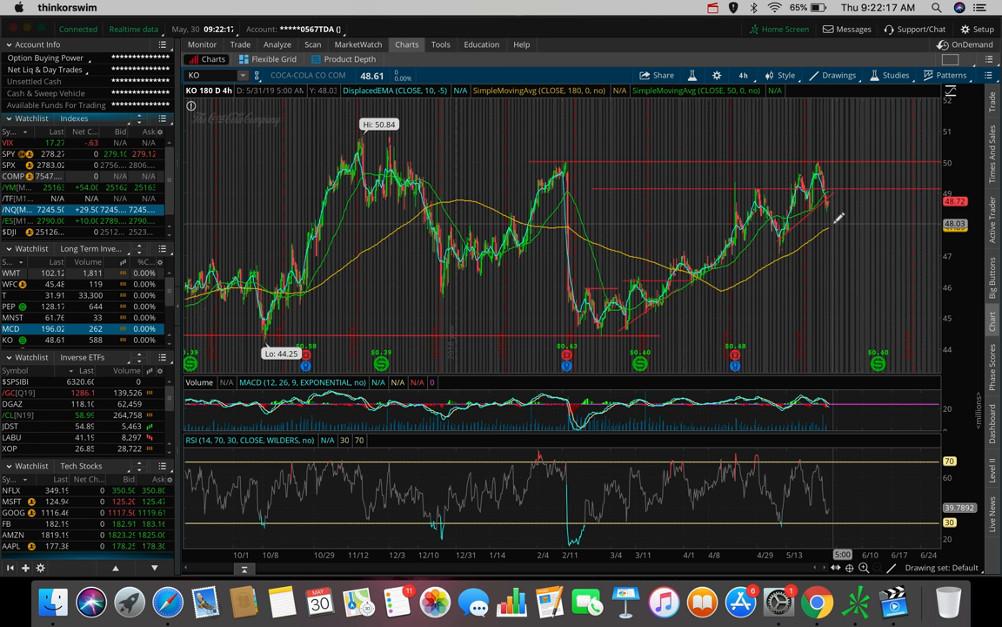
mouse_move(840, 215)
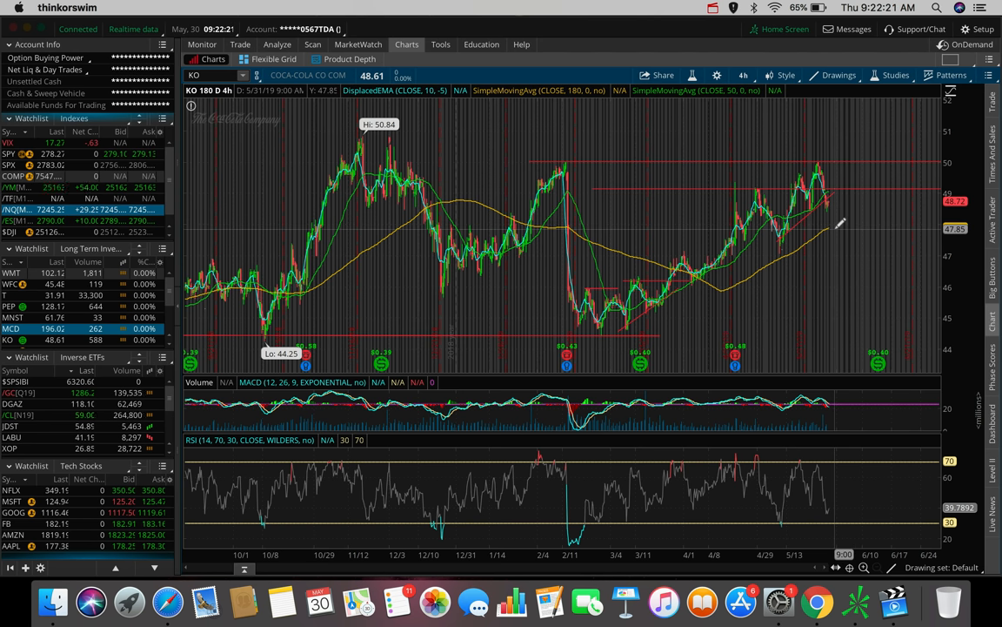
mouse_move(836, 225)
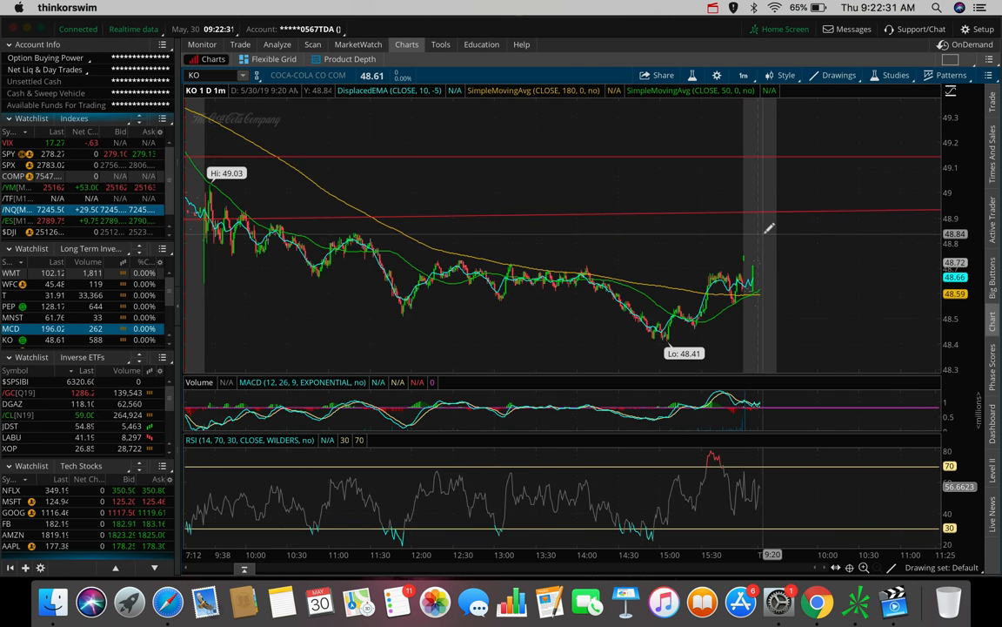
mouse_move(727, 278)
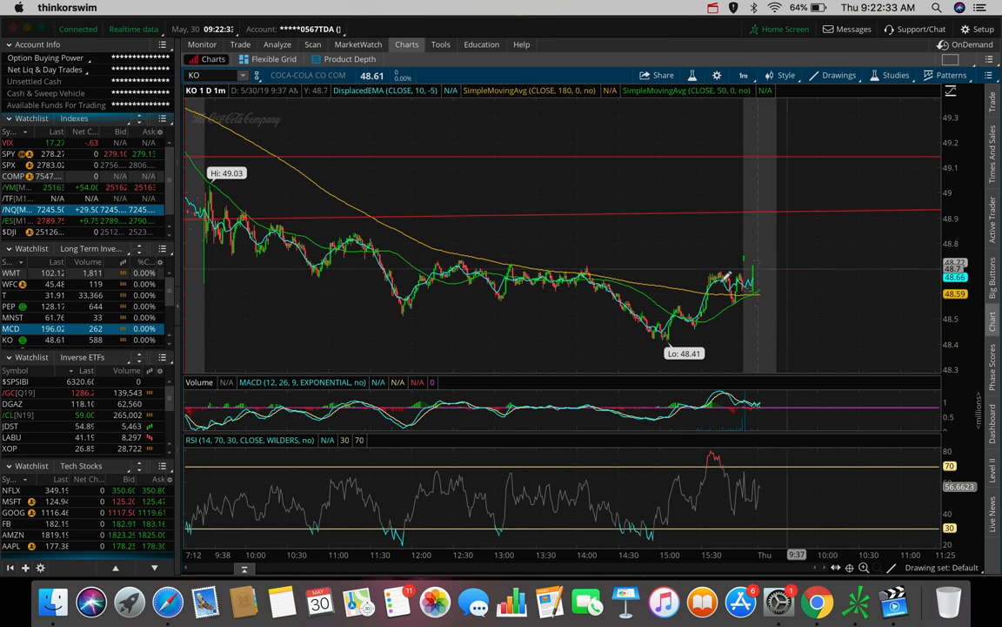
mouse_move(727, 274)
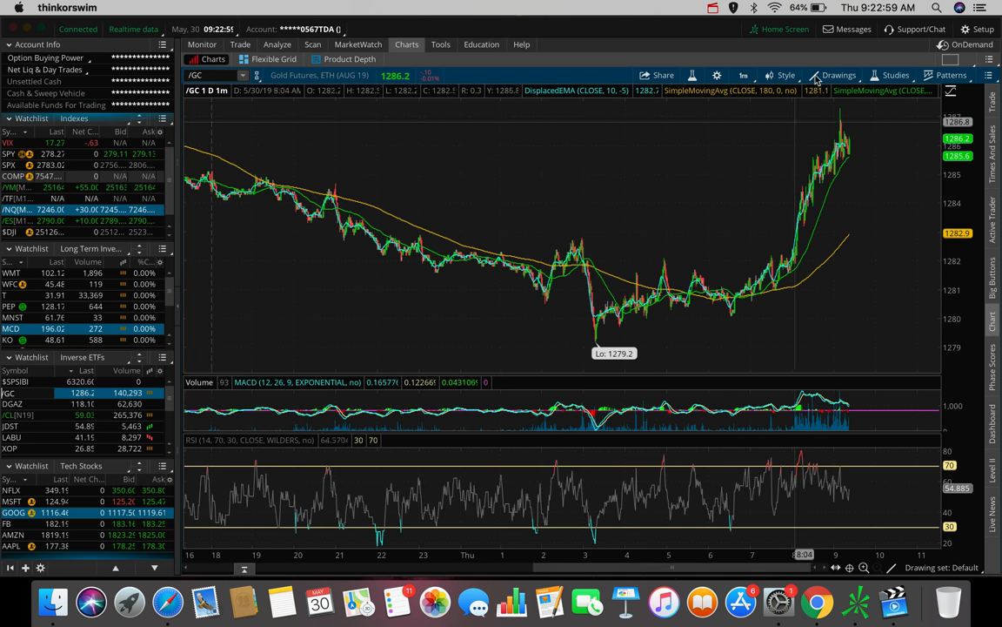
- Switch /GC gold futures to 180 days of 4-hour candles
left_click(743, 75)
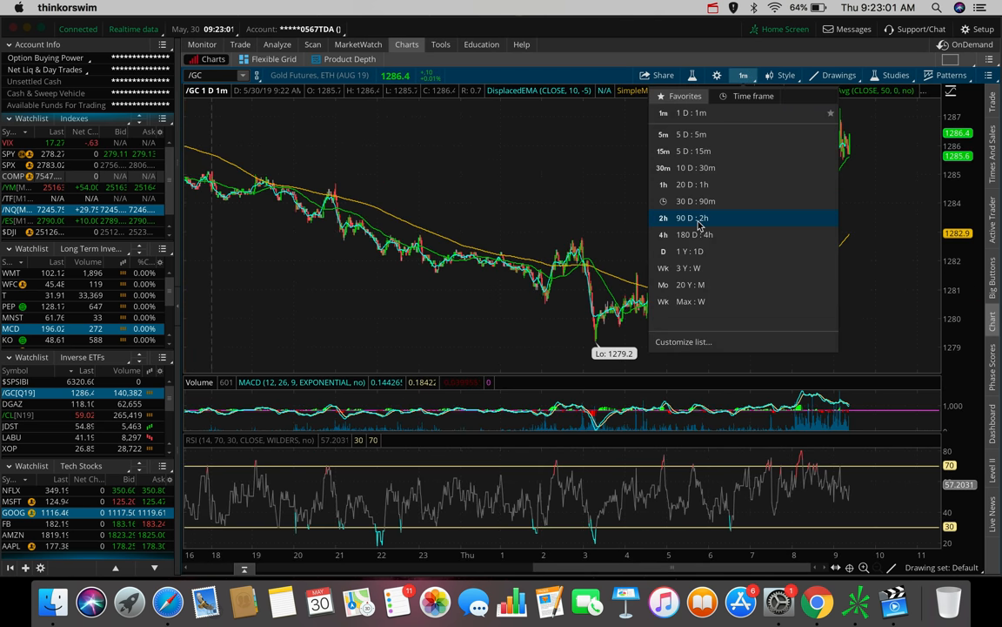
left_click(692, 234)
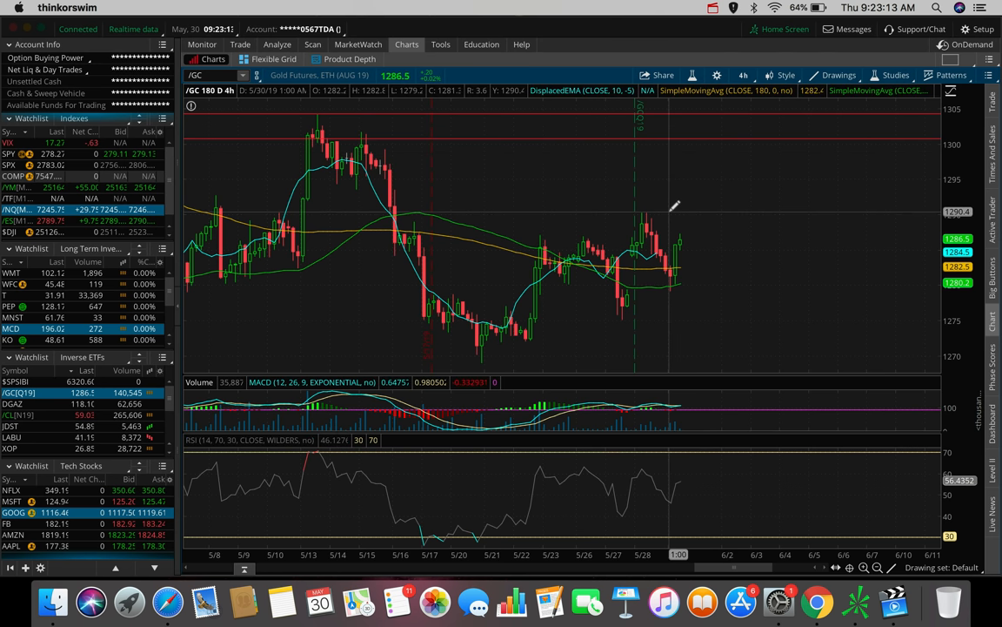
mouse_move(657, 214)
type("LABD")
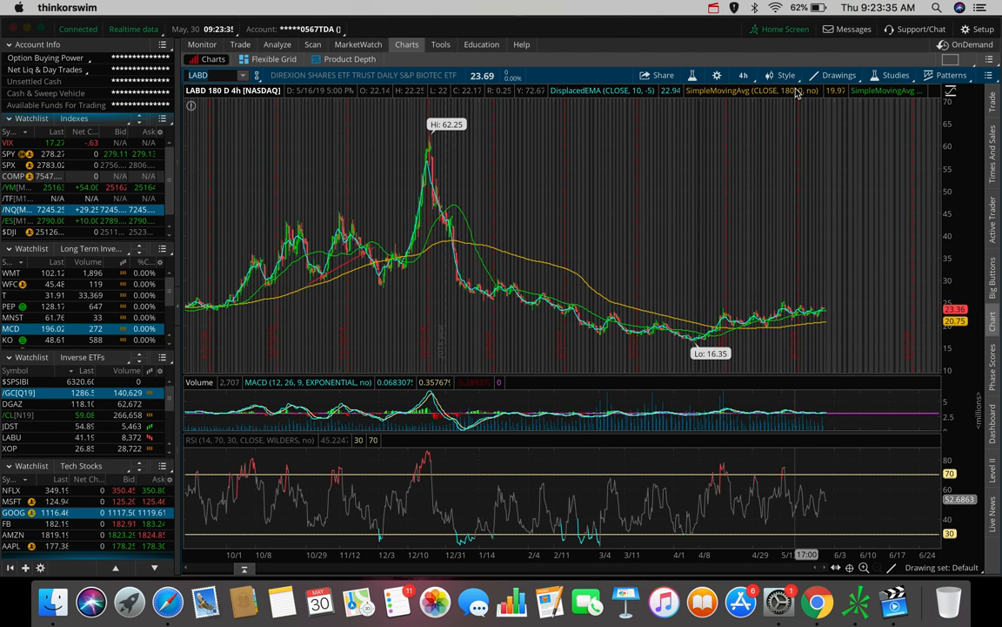
- Put LABD on the 1 D : 1m time frame, showing one-minute bars near 23.69
left_click(743, 74)
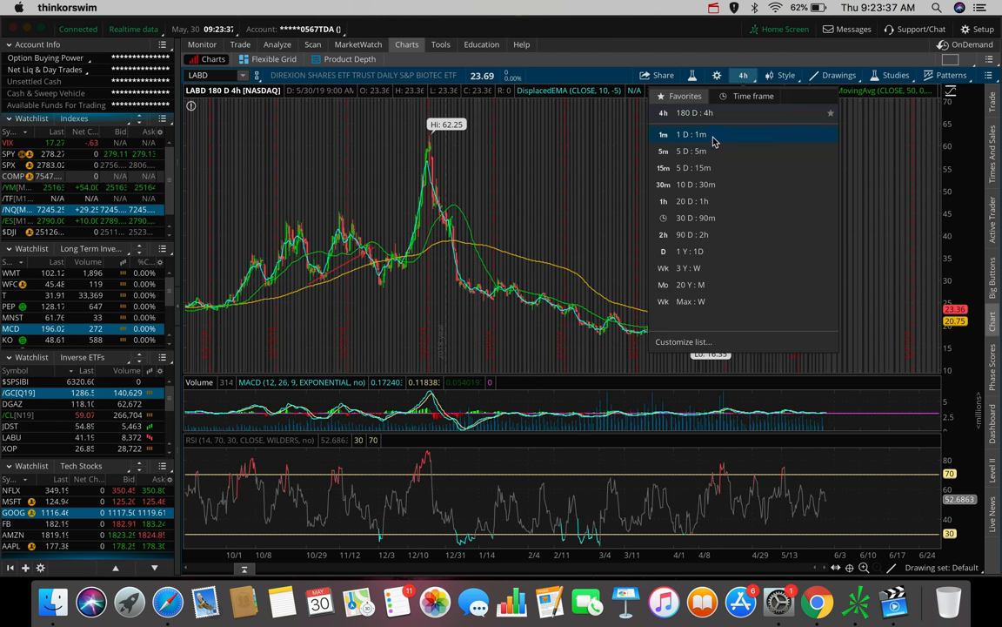
left_click(687, 134)
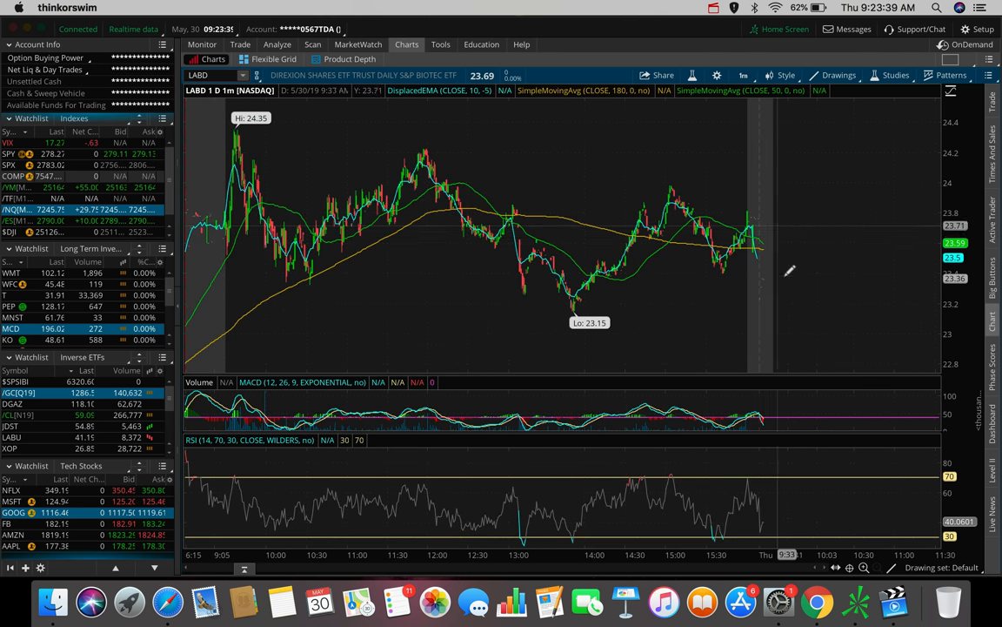
mouse_move(777, 244)
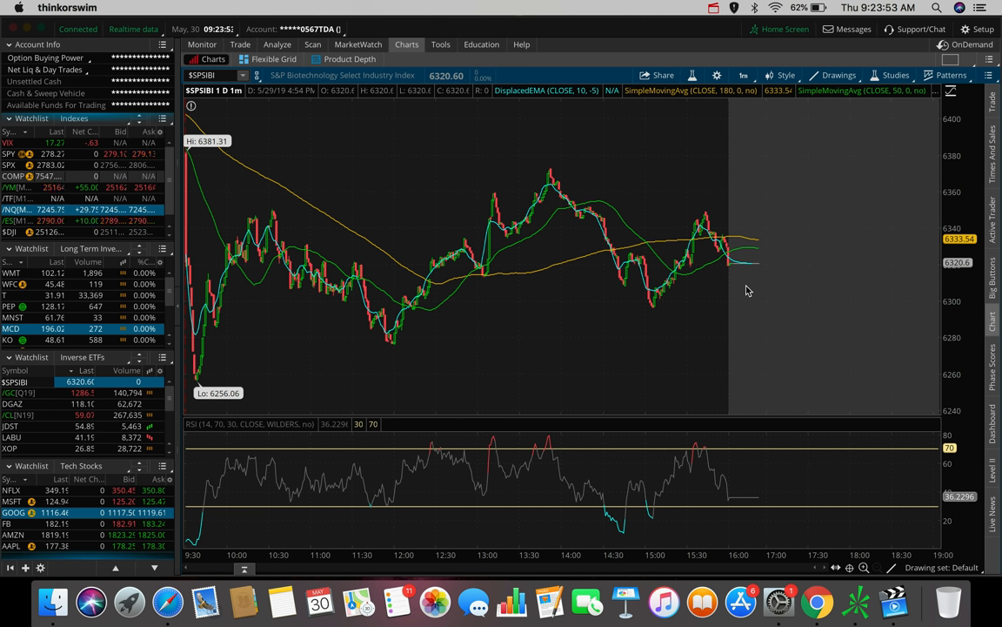
mouse_move(509, 233)
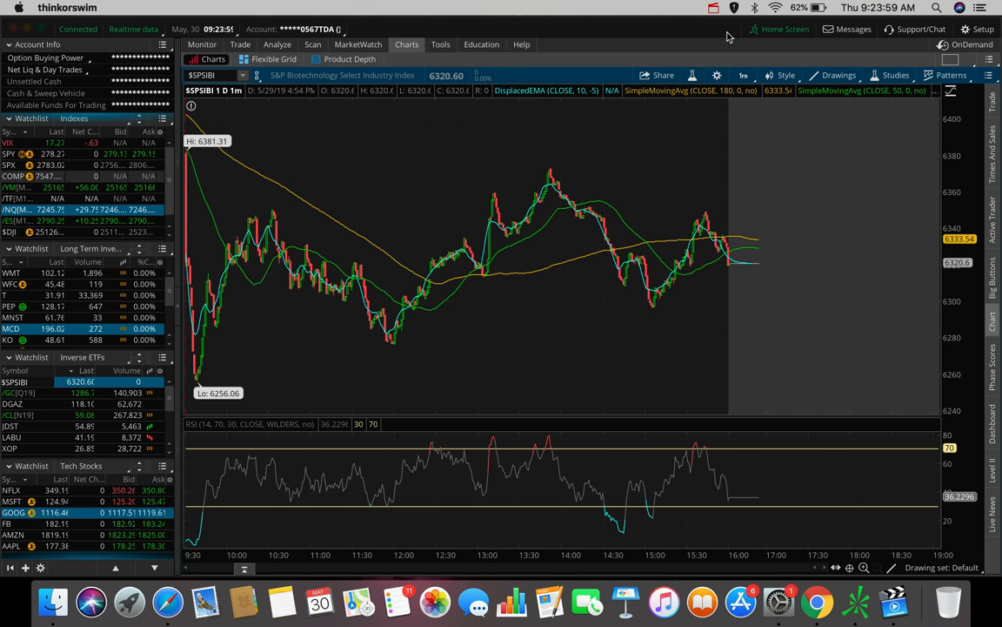
- Set the $SPSIBI chart to 90 D : 2h candles, trading near 6320.60
left_click(744, 74)
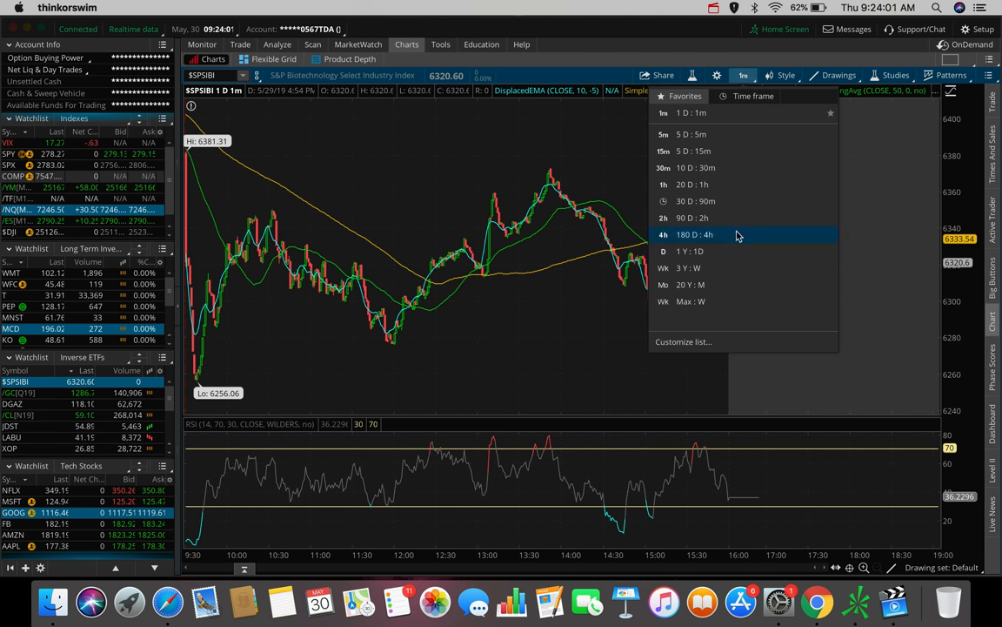
left_click(693, 218)
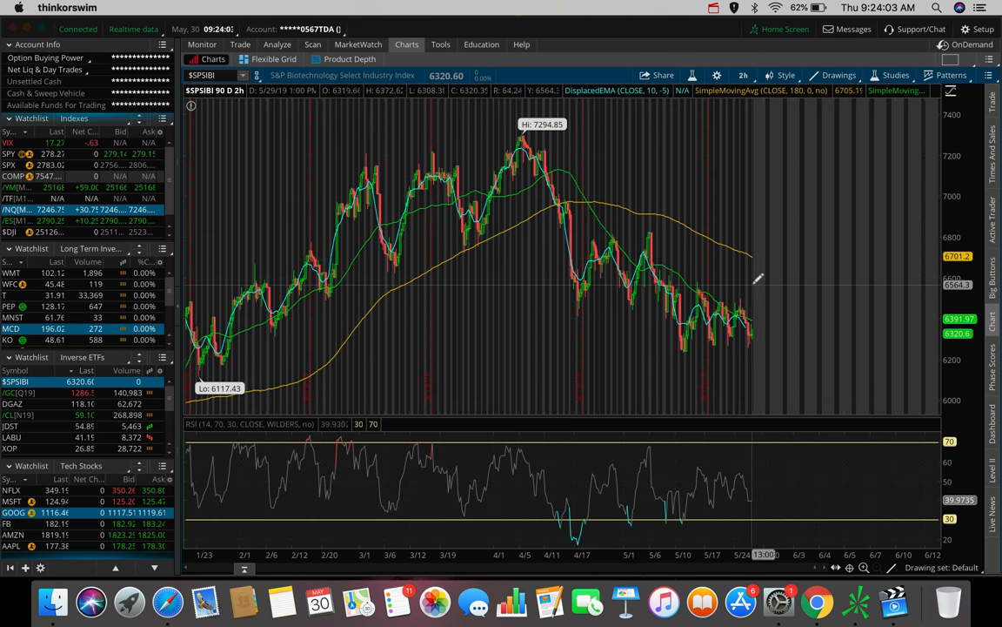
mouse_move(766, 309)
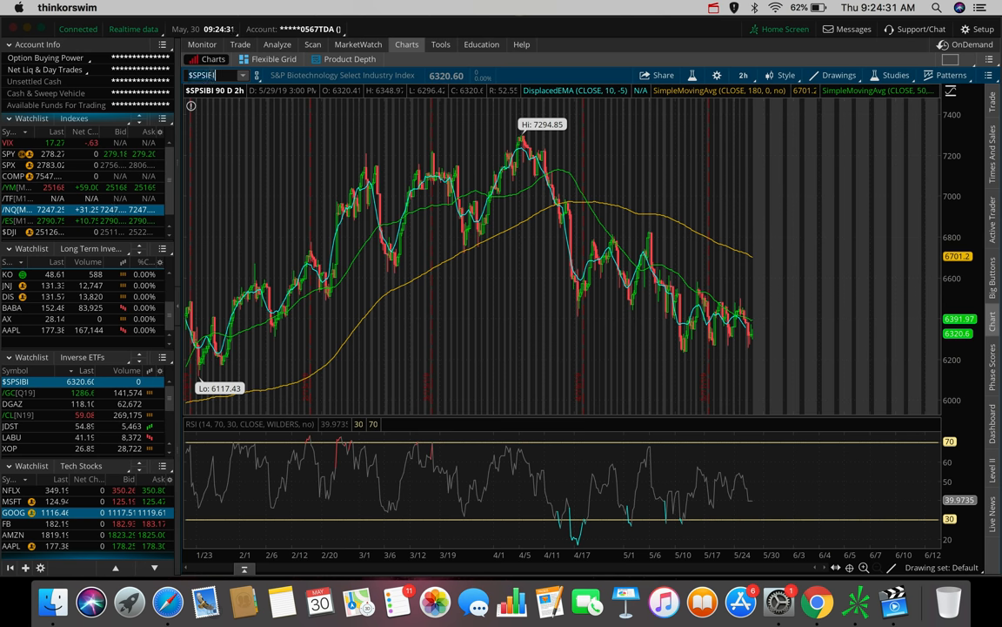
- Load TSLA and view it on 180 D : 4h candles near 189.86
type("TSLA")
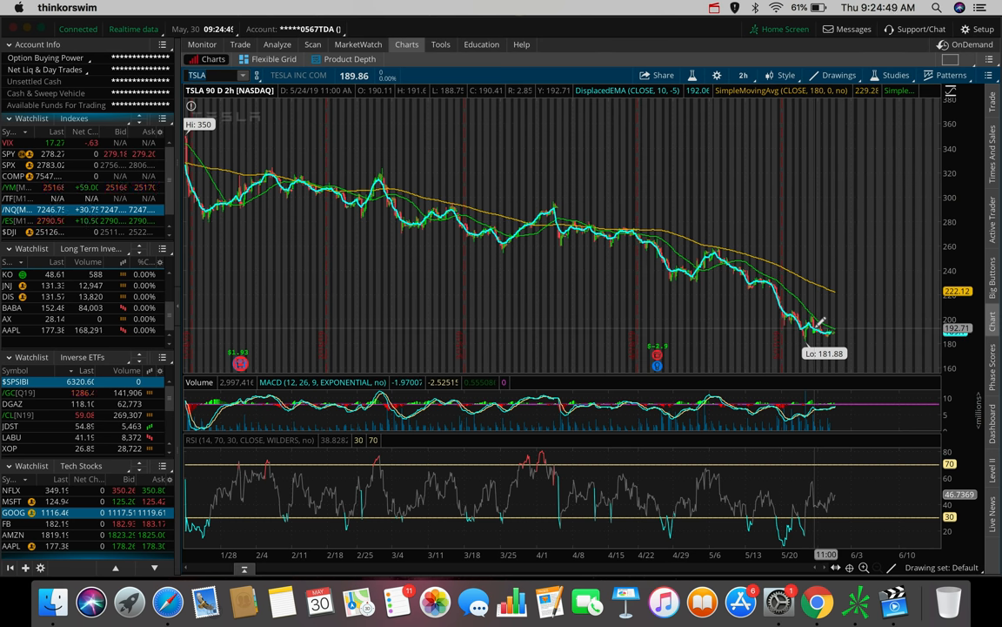
left_click(742, 75)
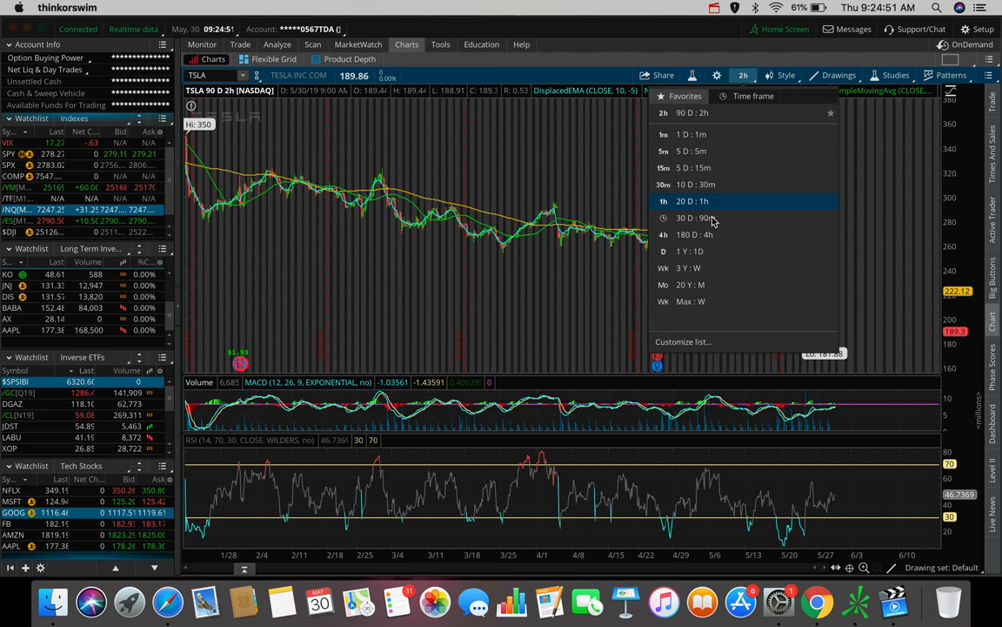
left_click(696, 234)
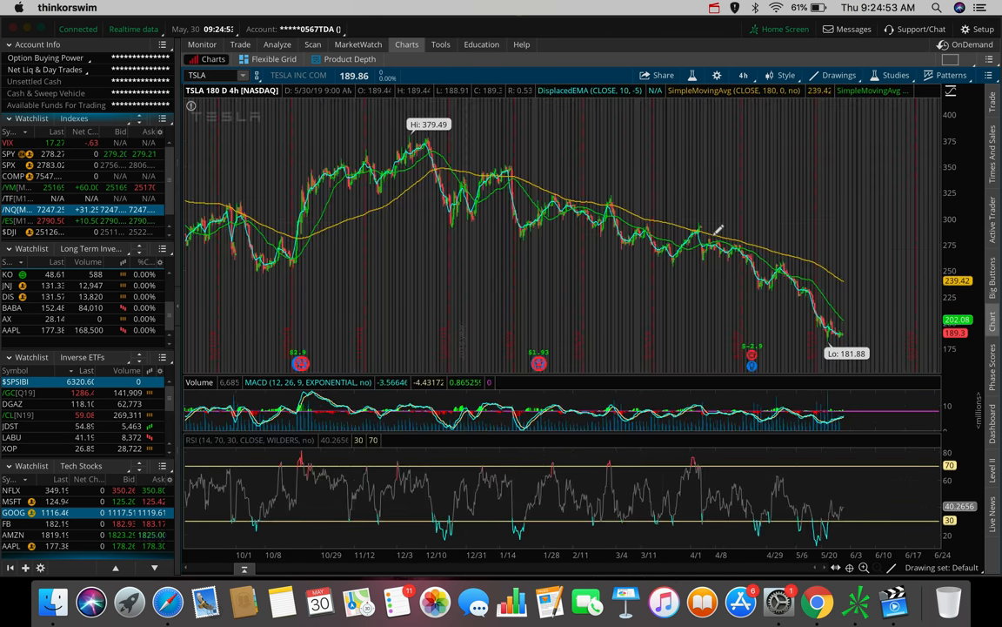
mouse_move(870, 171)
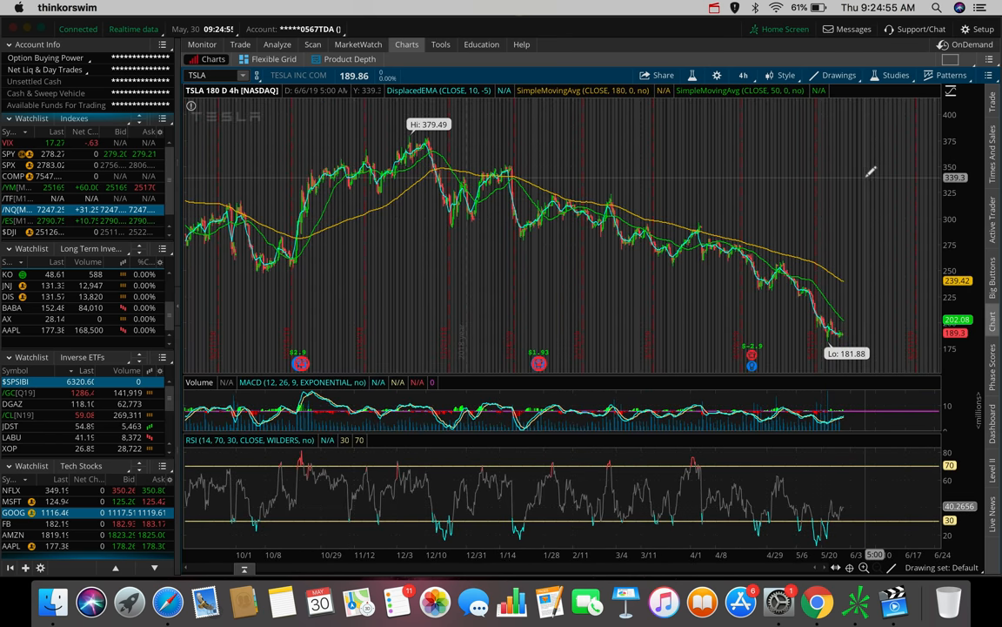